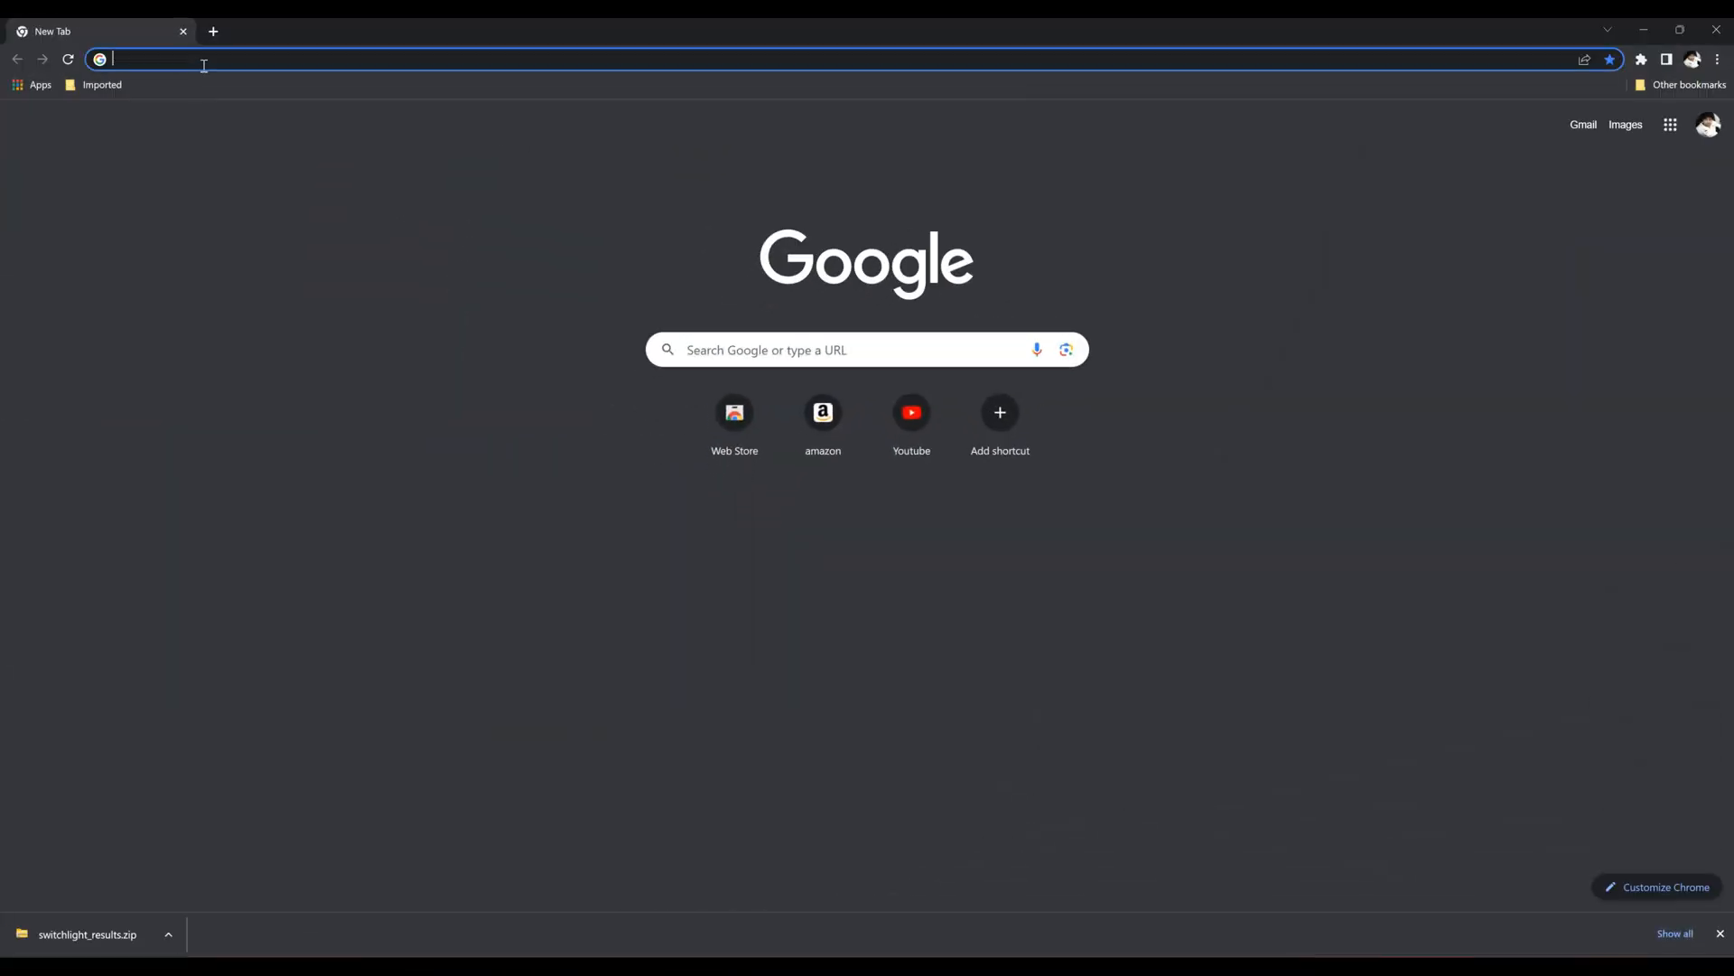
Go to switchlight.beeble.ai to load the SwitchLight home gallery
{"action": "type", "text": "switchlight.beeble.ai/#/"}
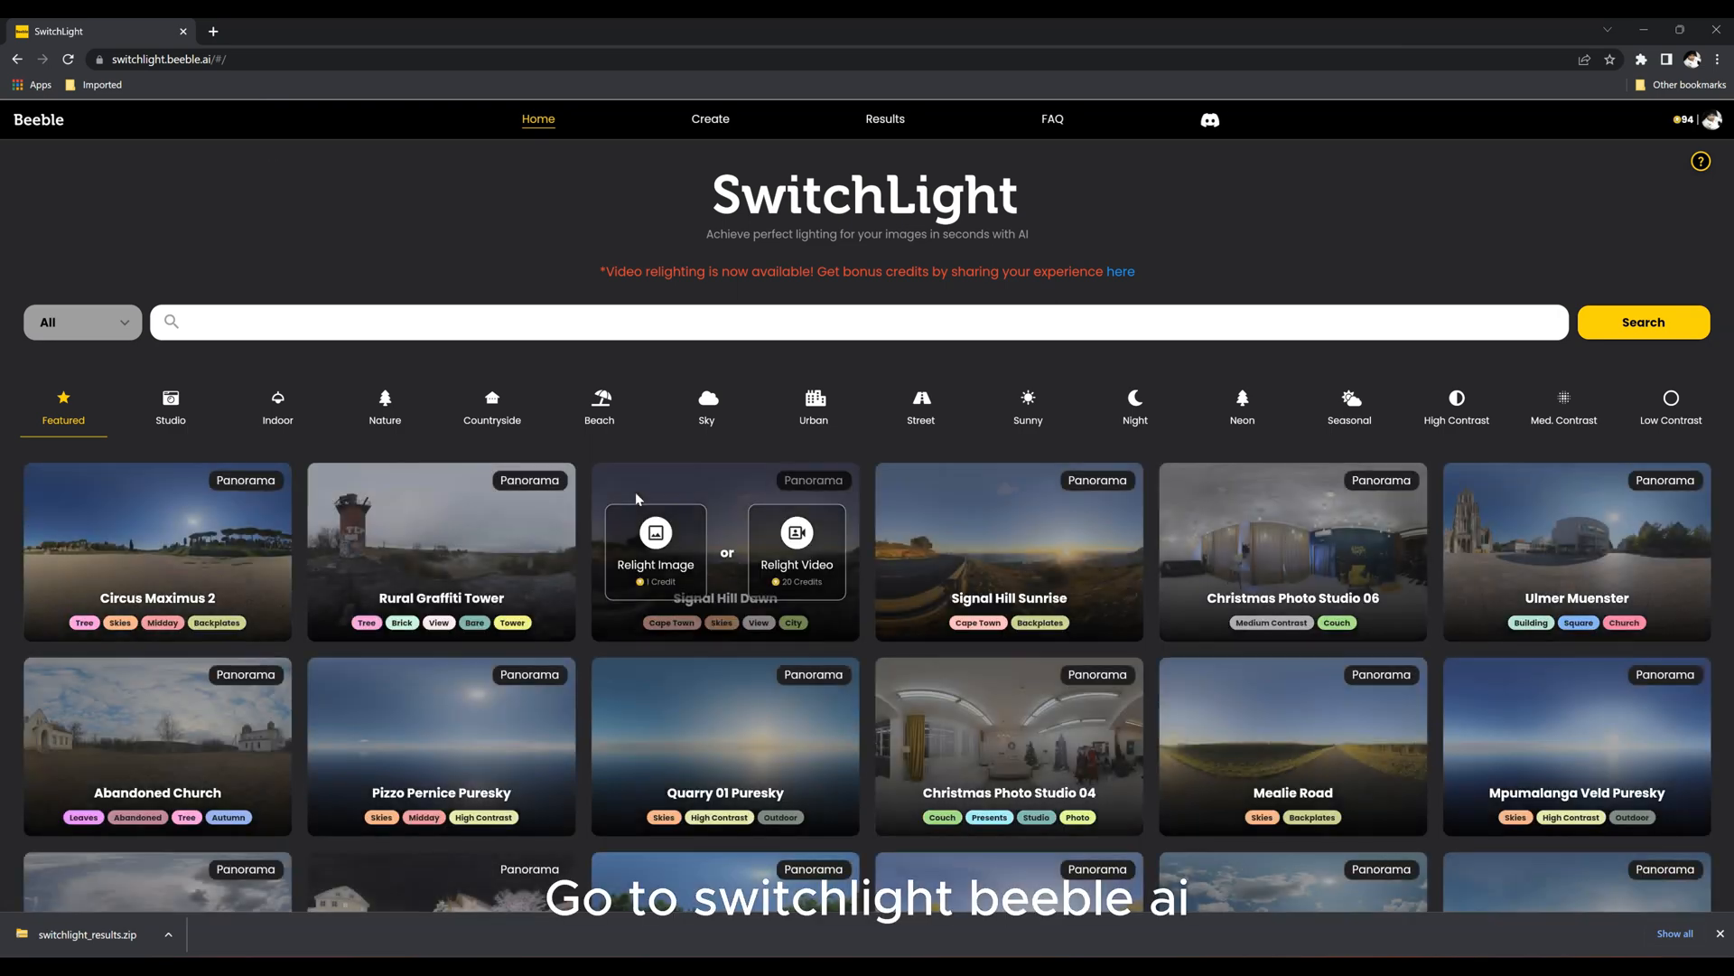
Filter the HDRI gallery from Studio down to the Night category and browse its panoramas
{"action": "scroll", "scroll_direction": "down", "scroll_amount": 3}
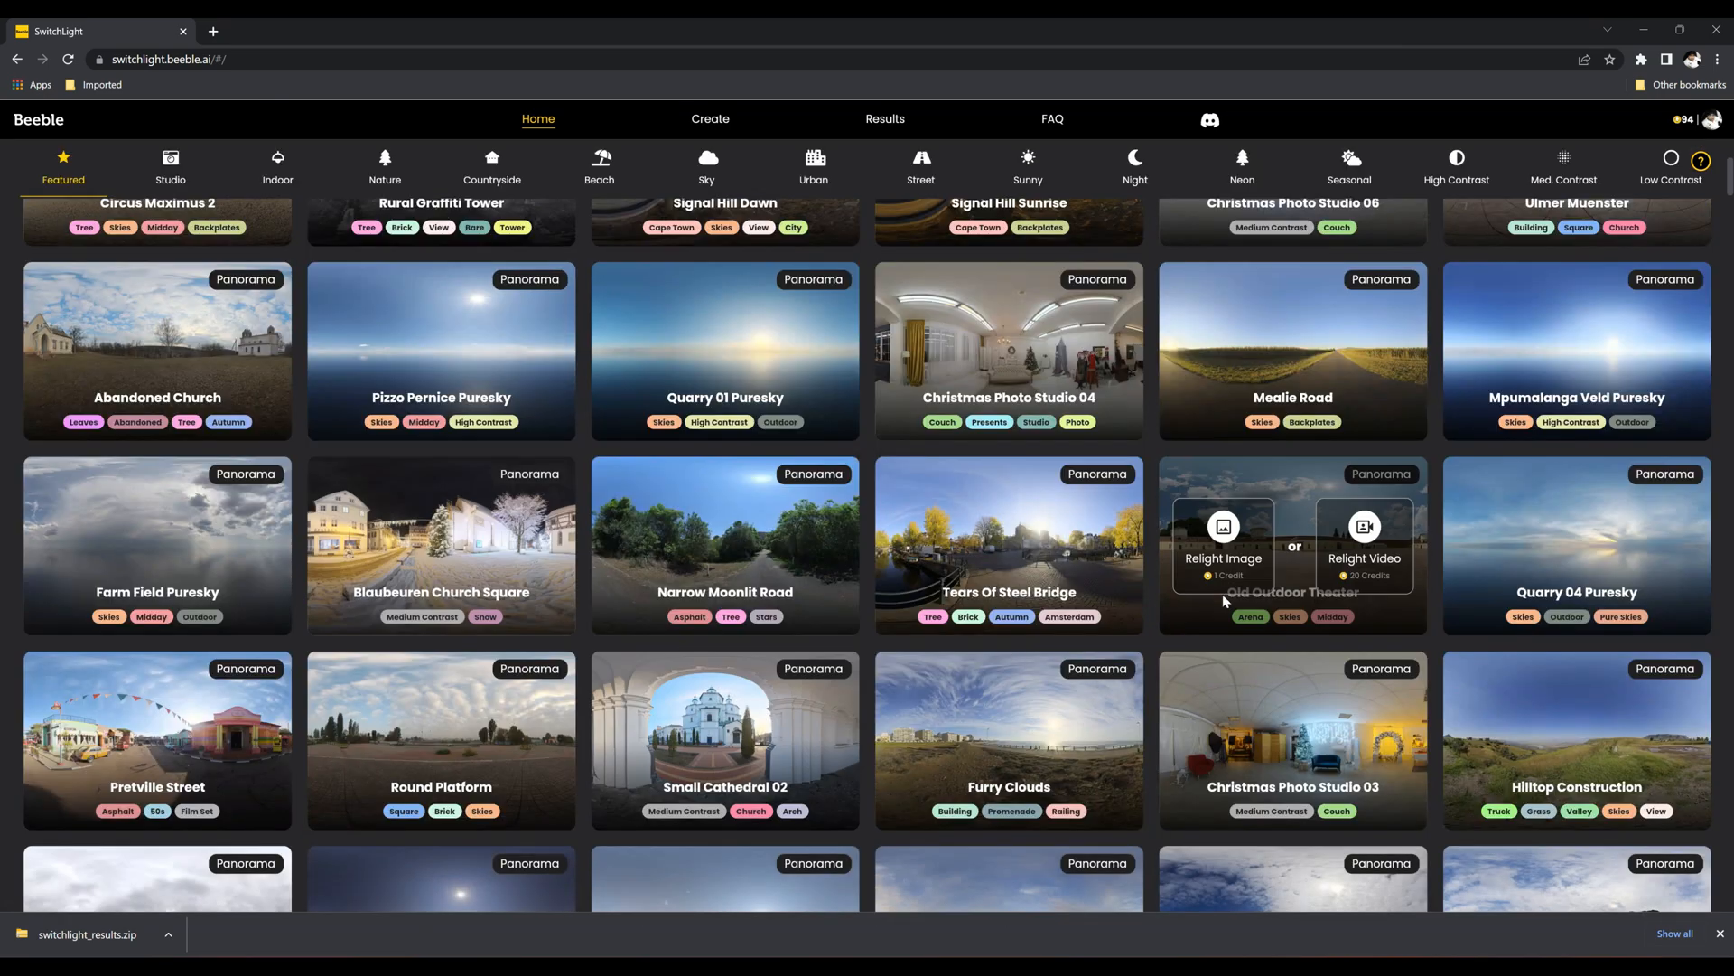
{"action": "left_click", "coordinate": [169, 166]}
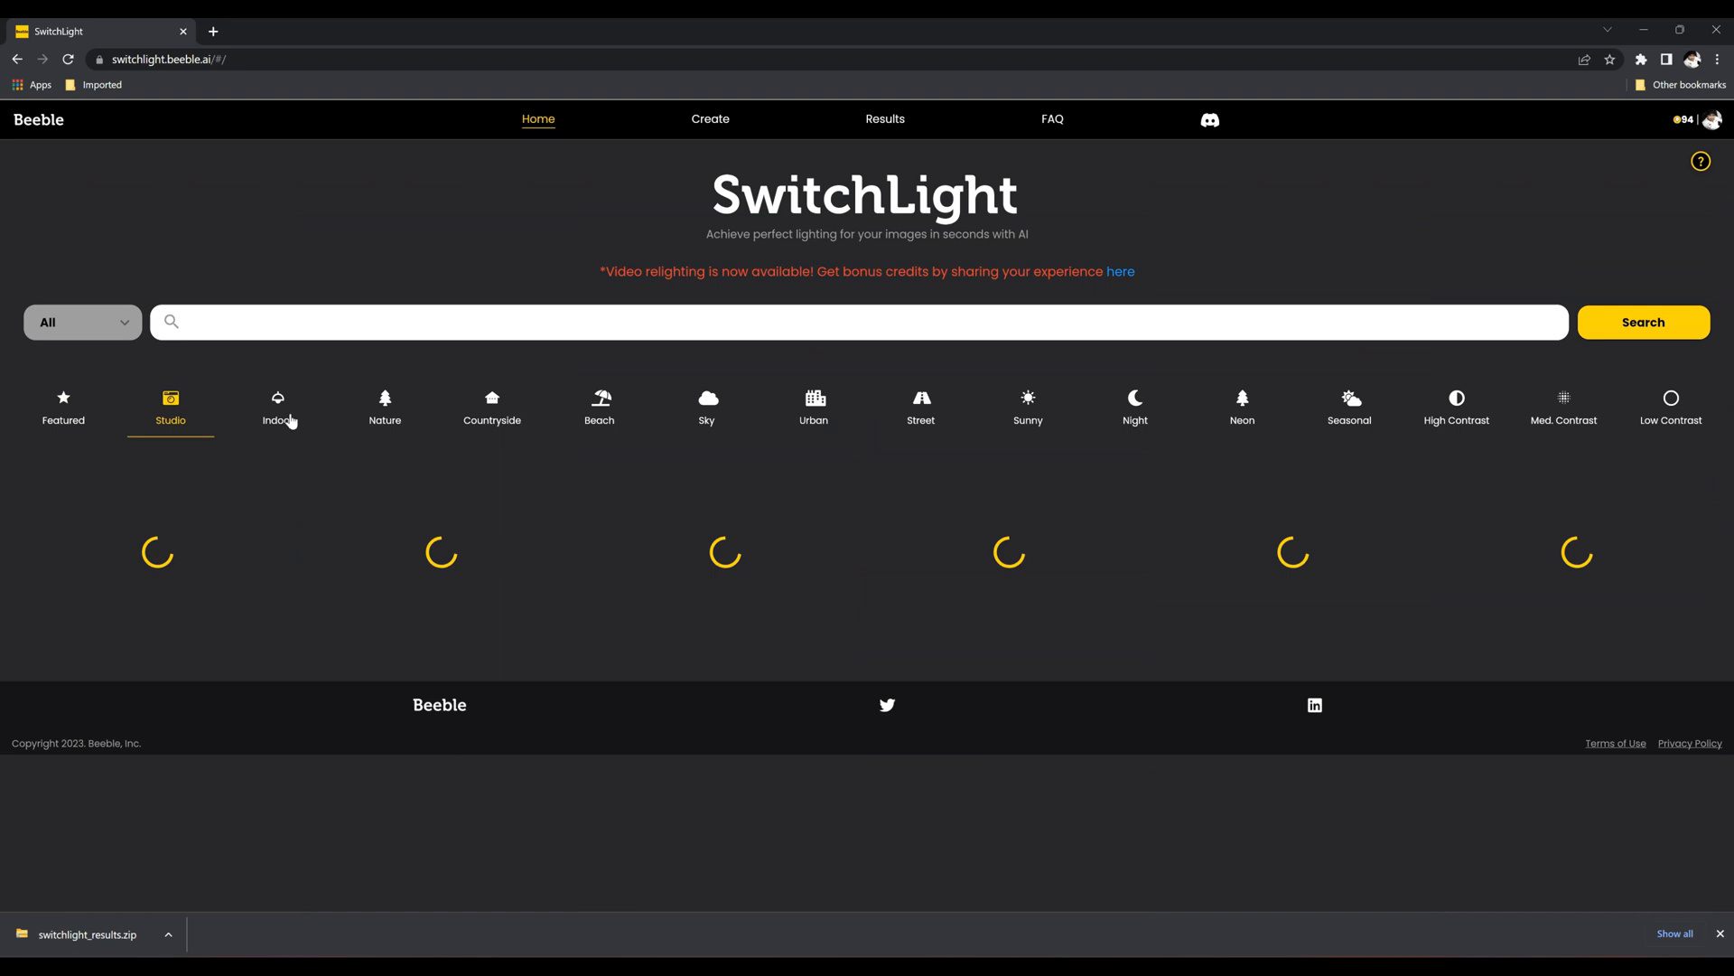
{"action": "left_click", "coordinate": [278, 407]}
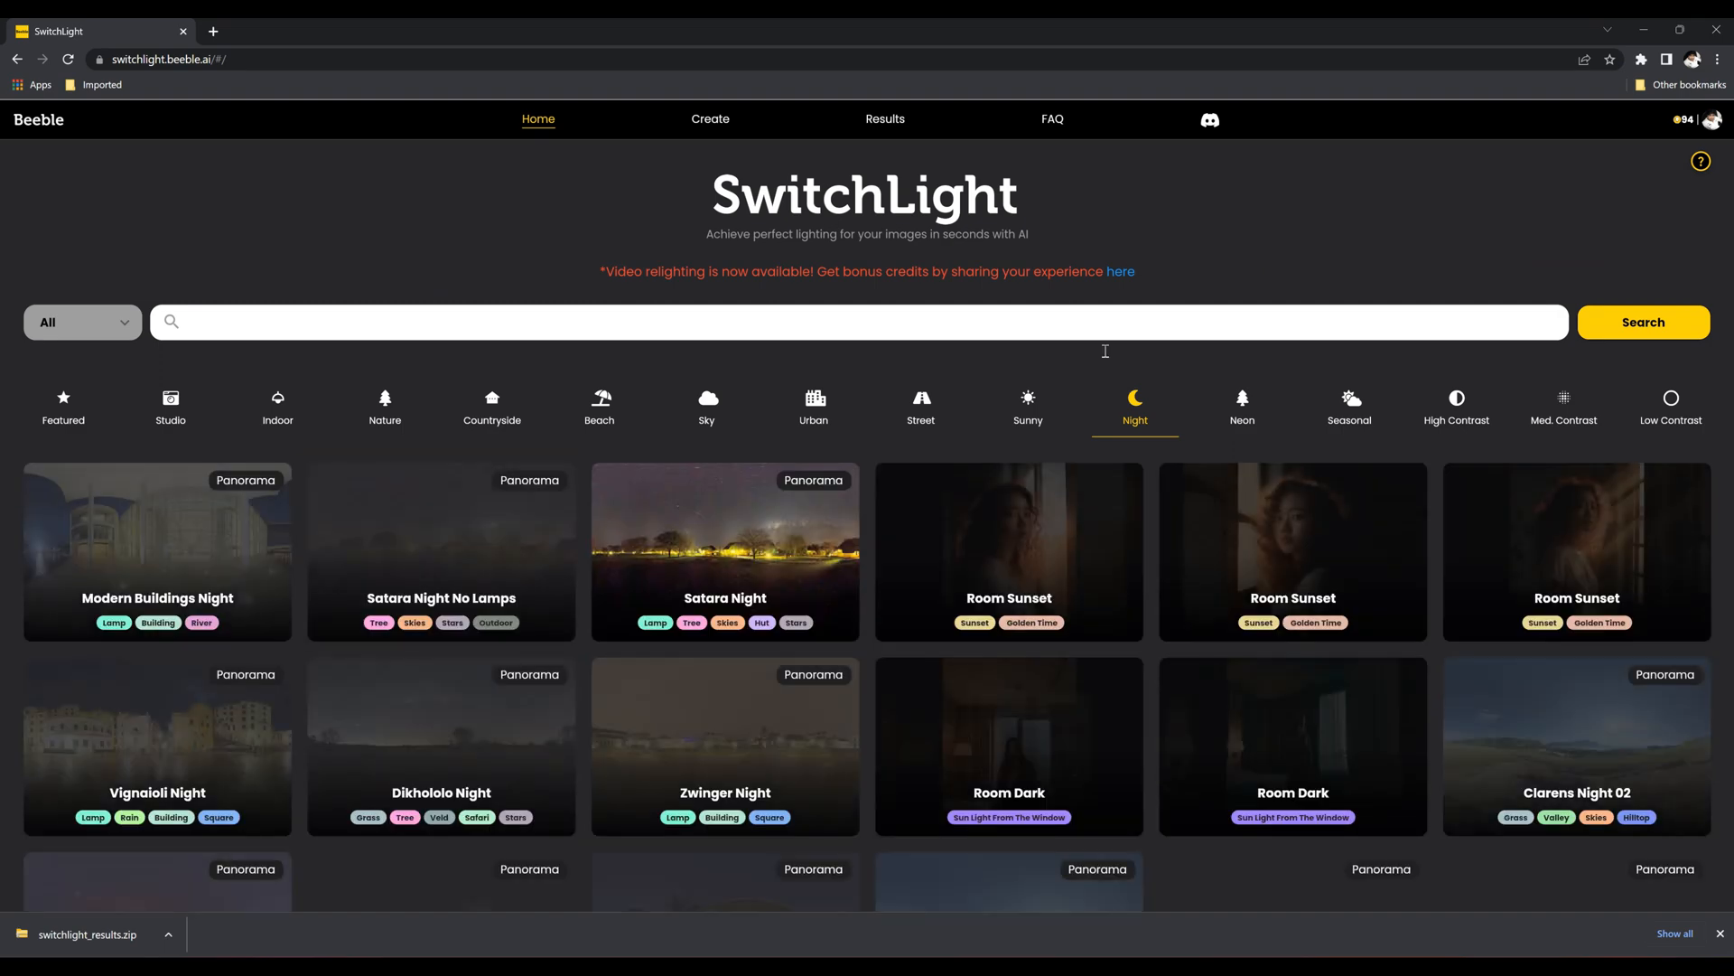
{"action": "scroll", "scroll_direction": "down", "scroll_amount": 3}
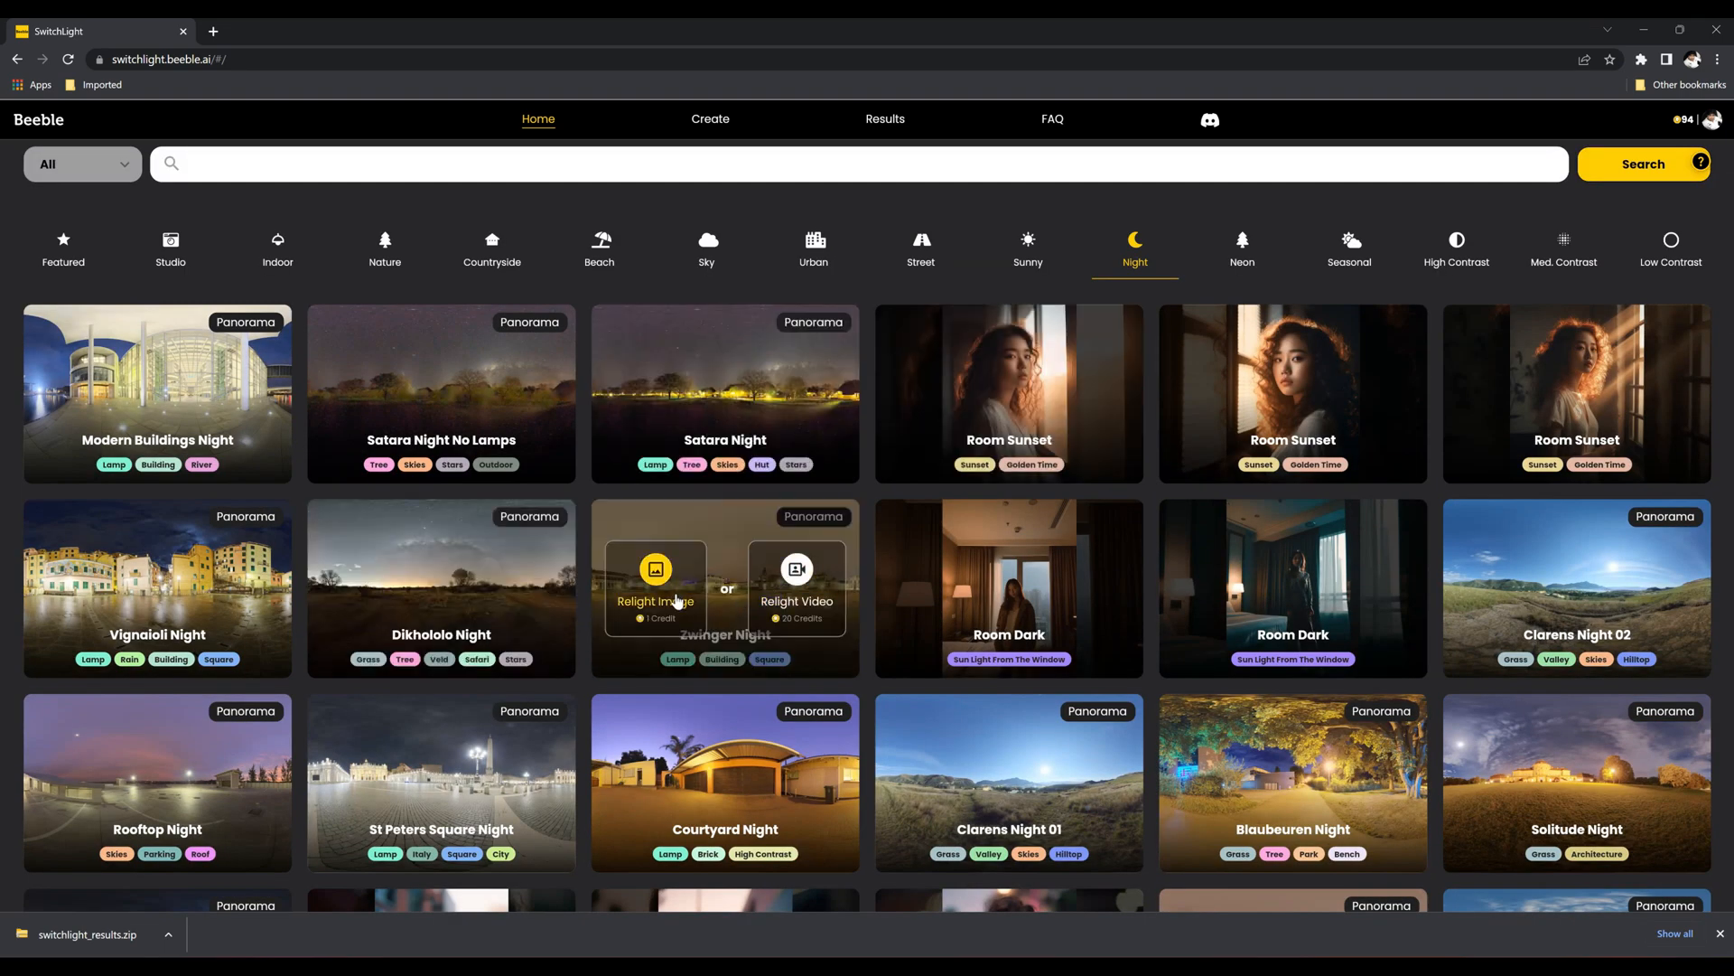
{"action": "left_click", "coordinate": [654, 569]}
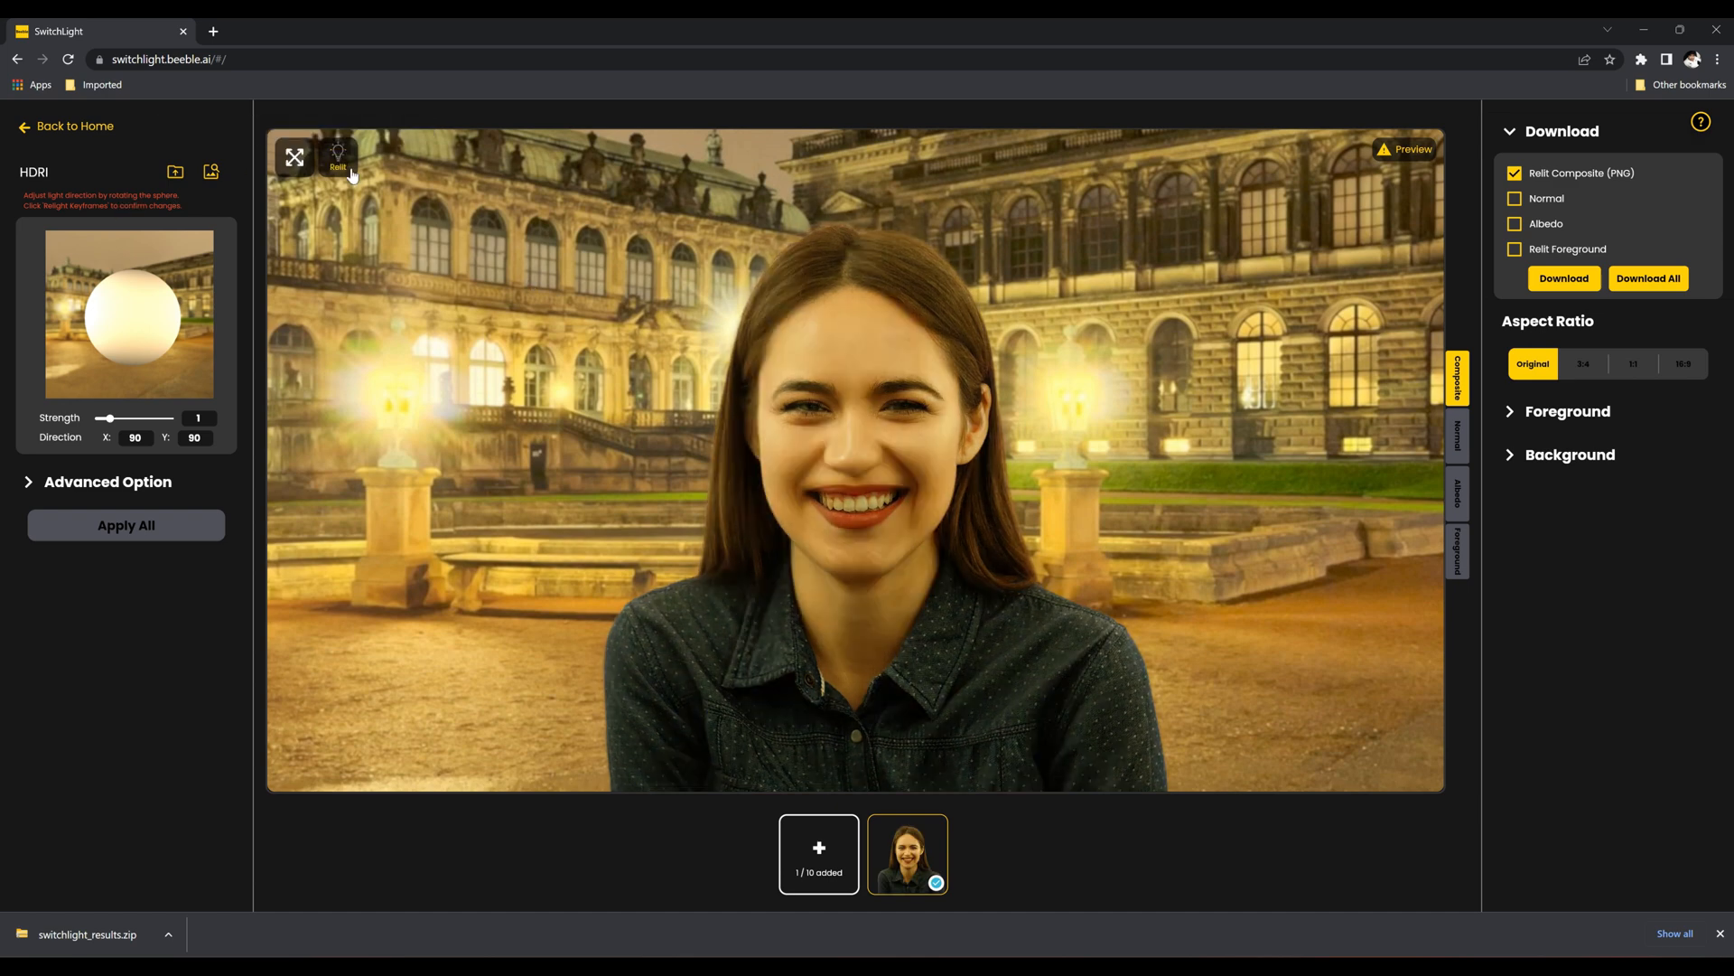
{"action": "mouse_move", "coordinate": [130, 329]}
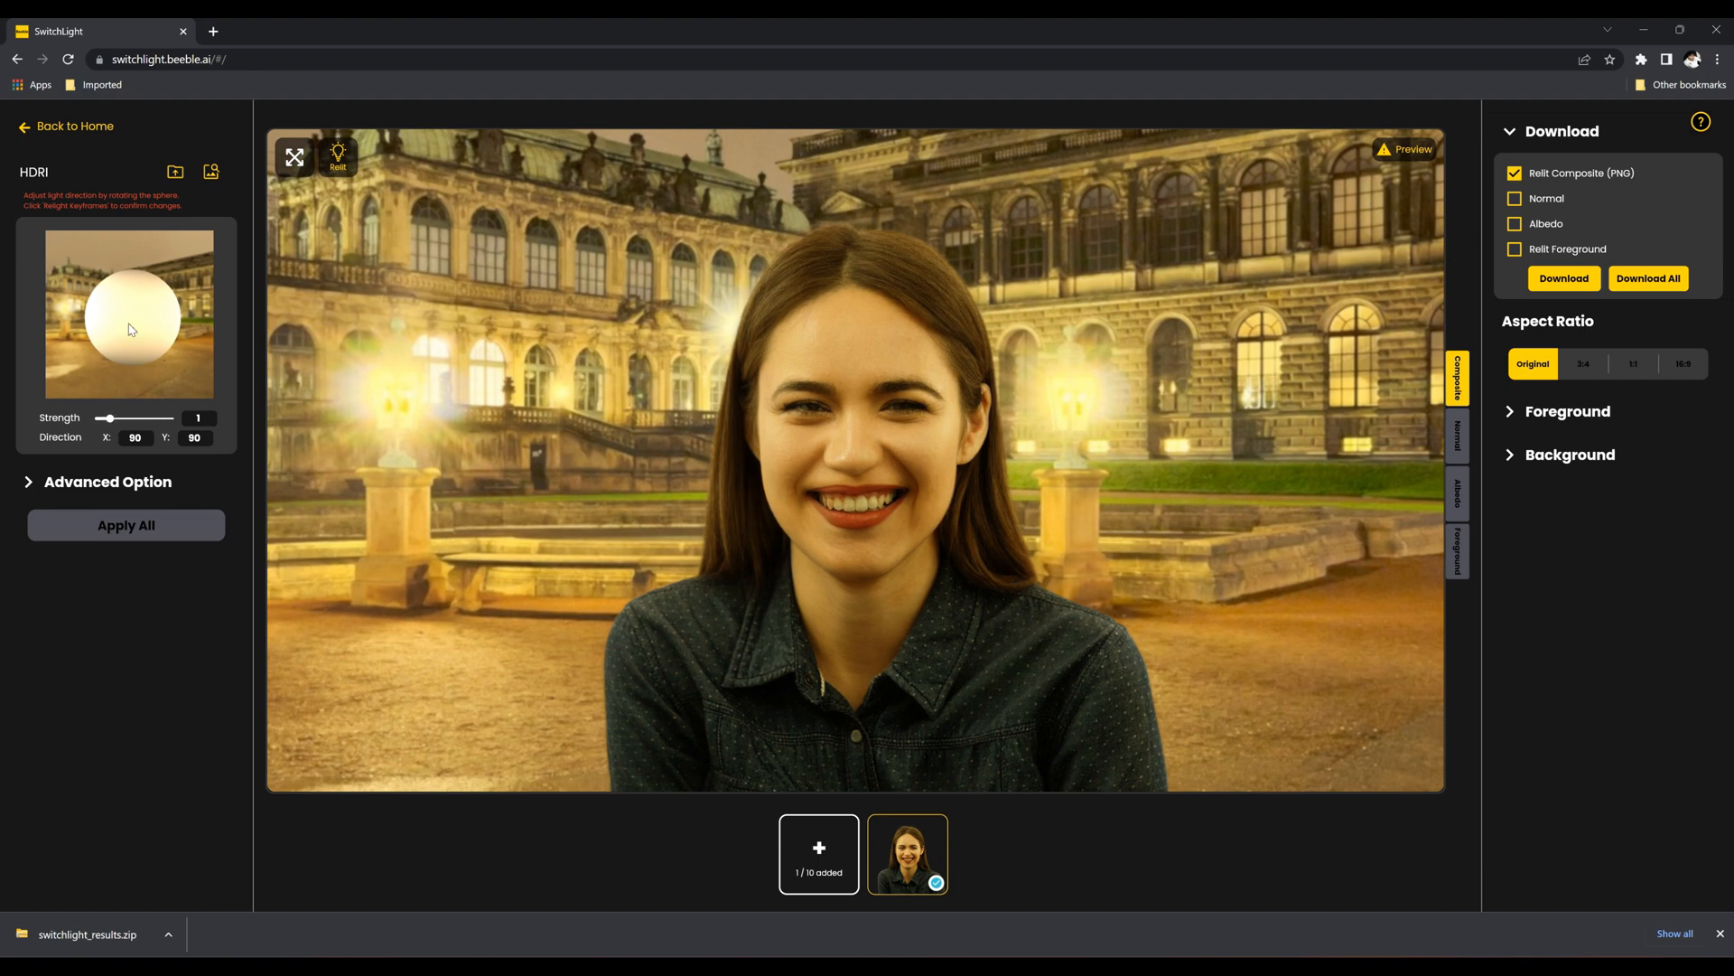
Rotate the Zwinger Night HDRI slightly and raise its light strength to 1.2
{"action": "left_click_drag", "start_coordinate": [145, 321], "coordinate": [126, 332]}
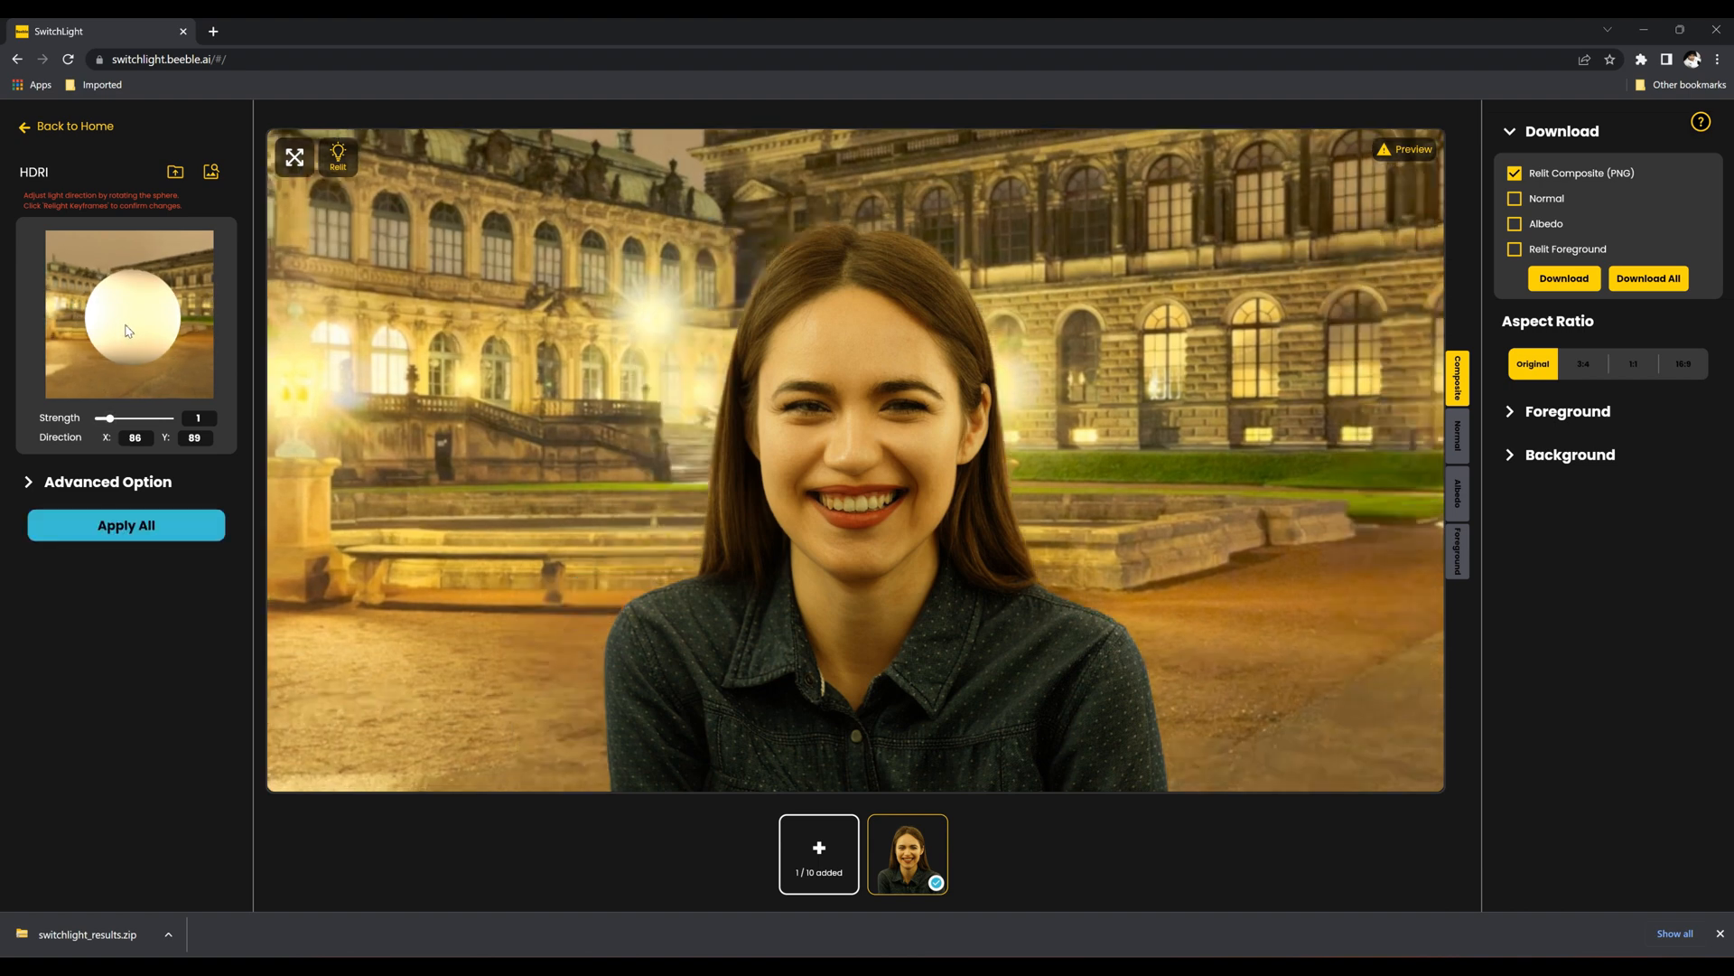
{"action": "left_click", "coordinate": [336, 156]}
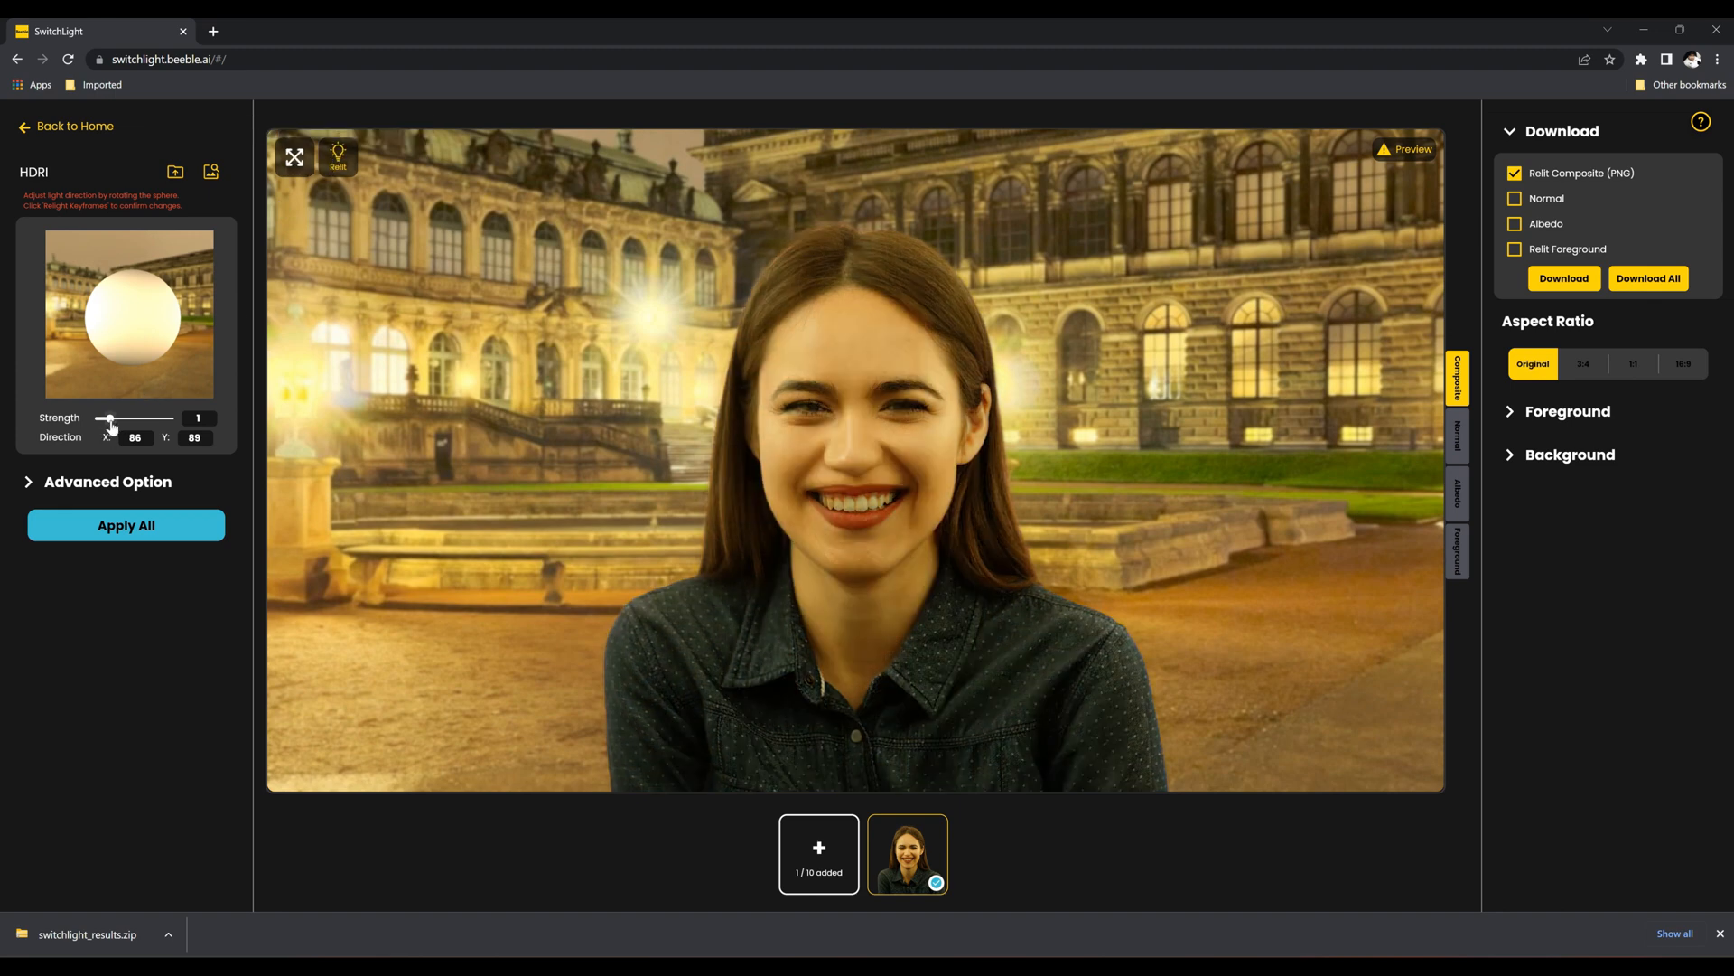
{"action": "left_click_drag", "start_coordinate": [107, 417], "coordinate": [116, 418]}
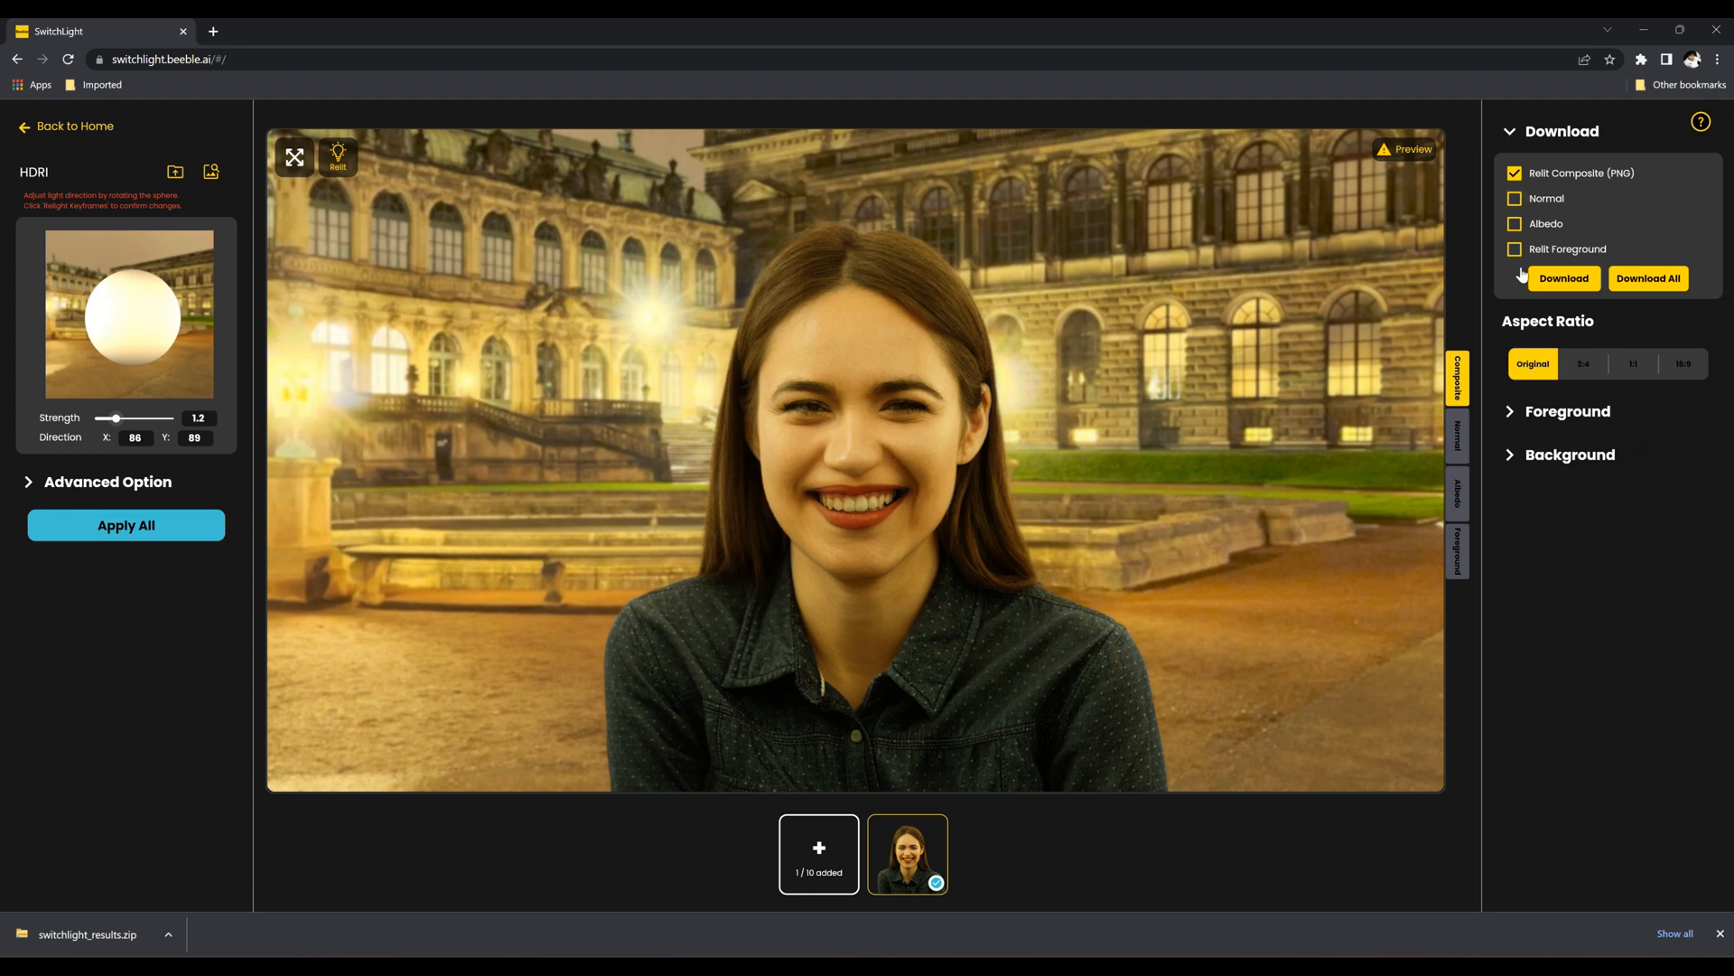
{"action": "left_click", "coordinate": [1458, 434]}
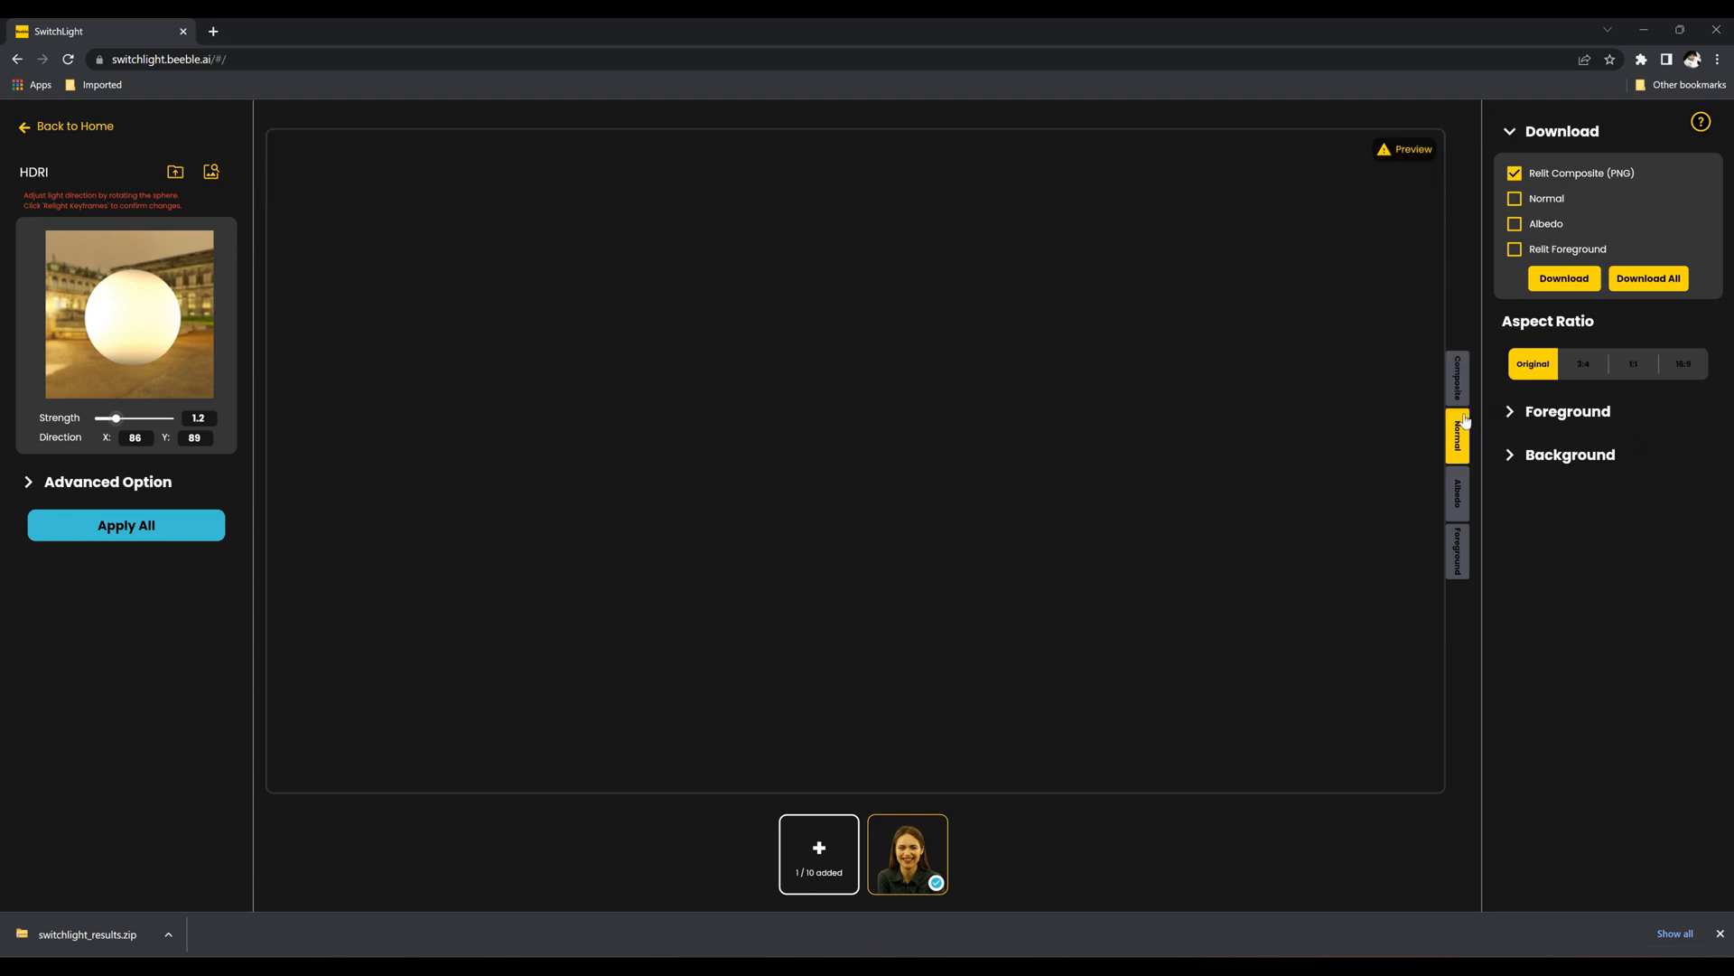
{"action": "left_click", "coordinate": [1458, 432]}
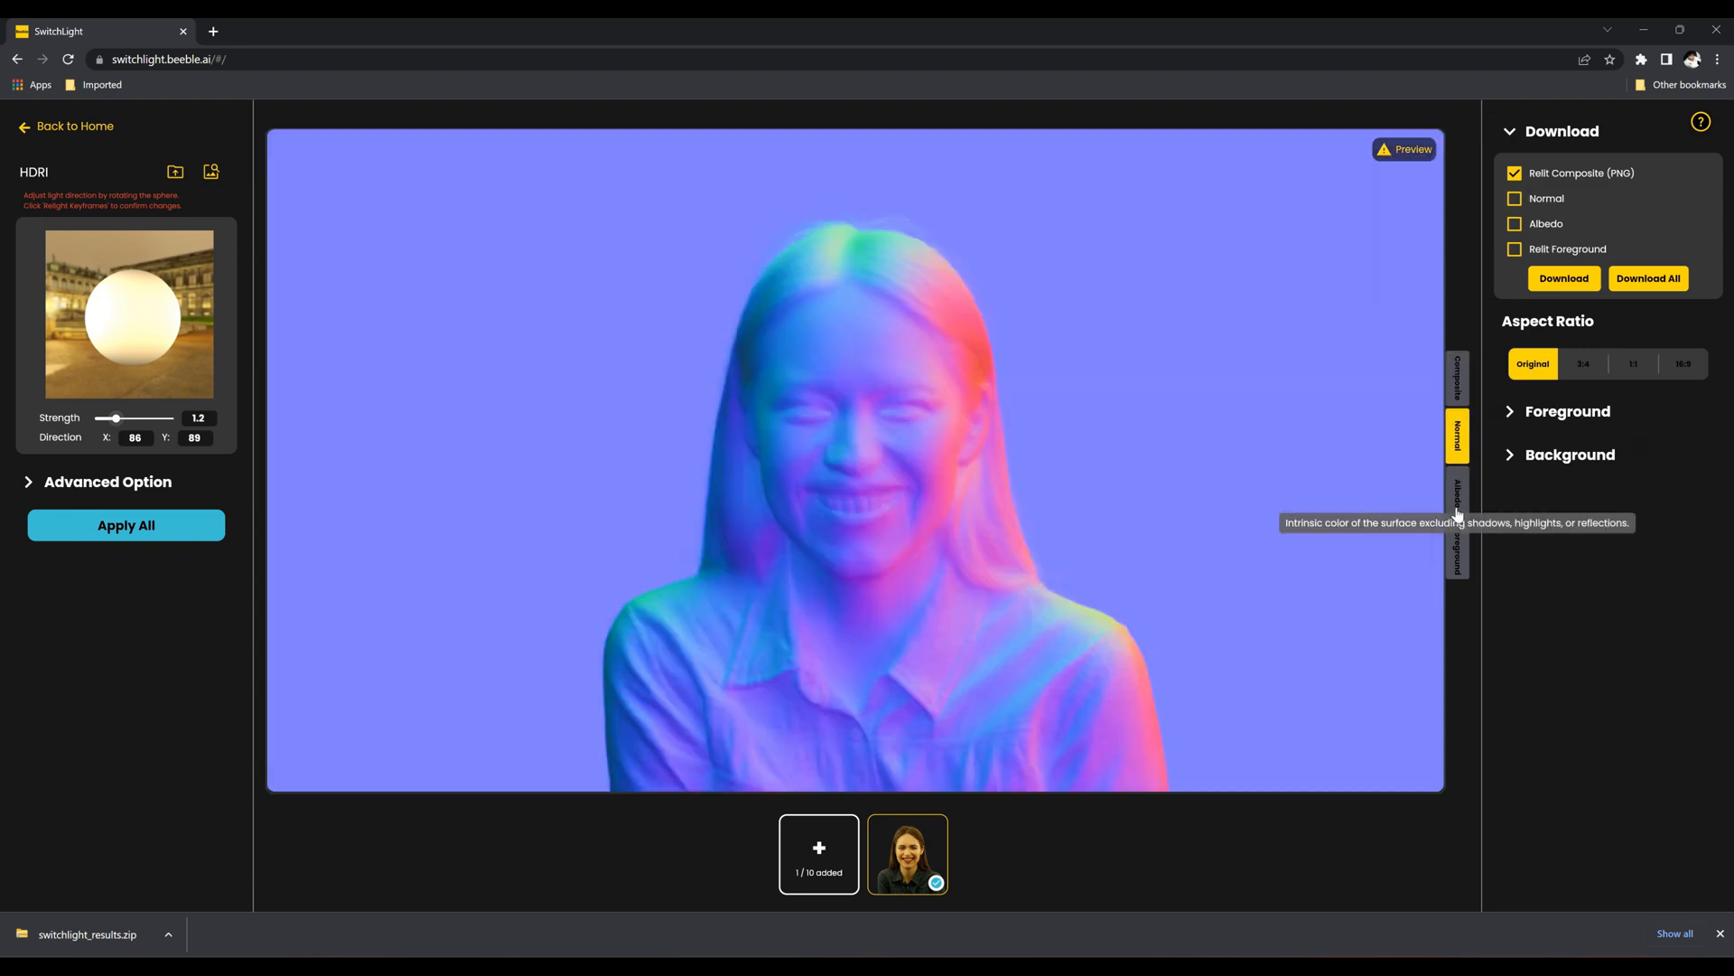
{"action": "left_click", "coordinate": [1458, 495]}
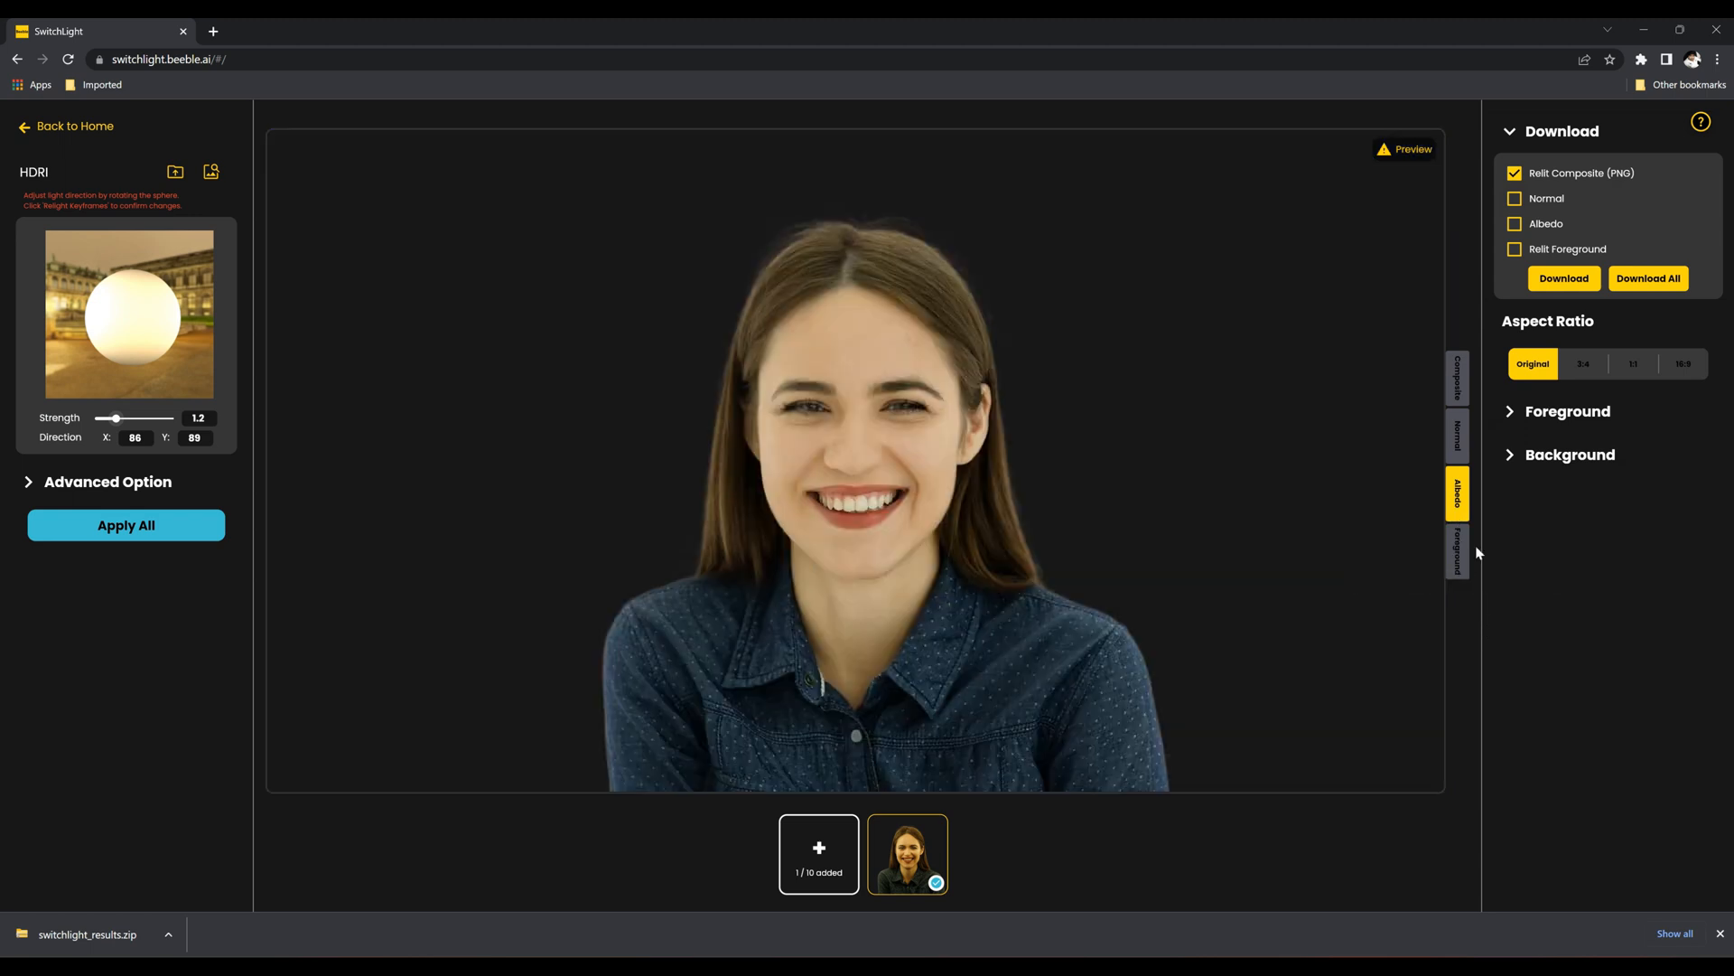
{"action": "left_click", "coordinate": [1458, 374]}
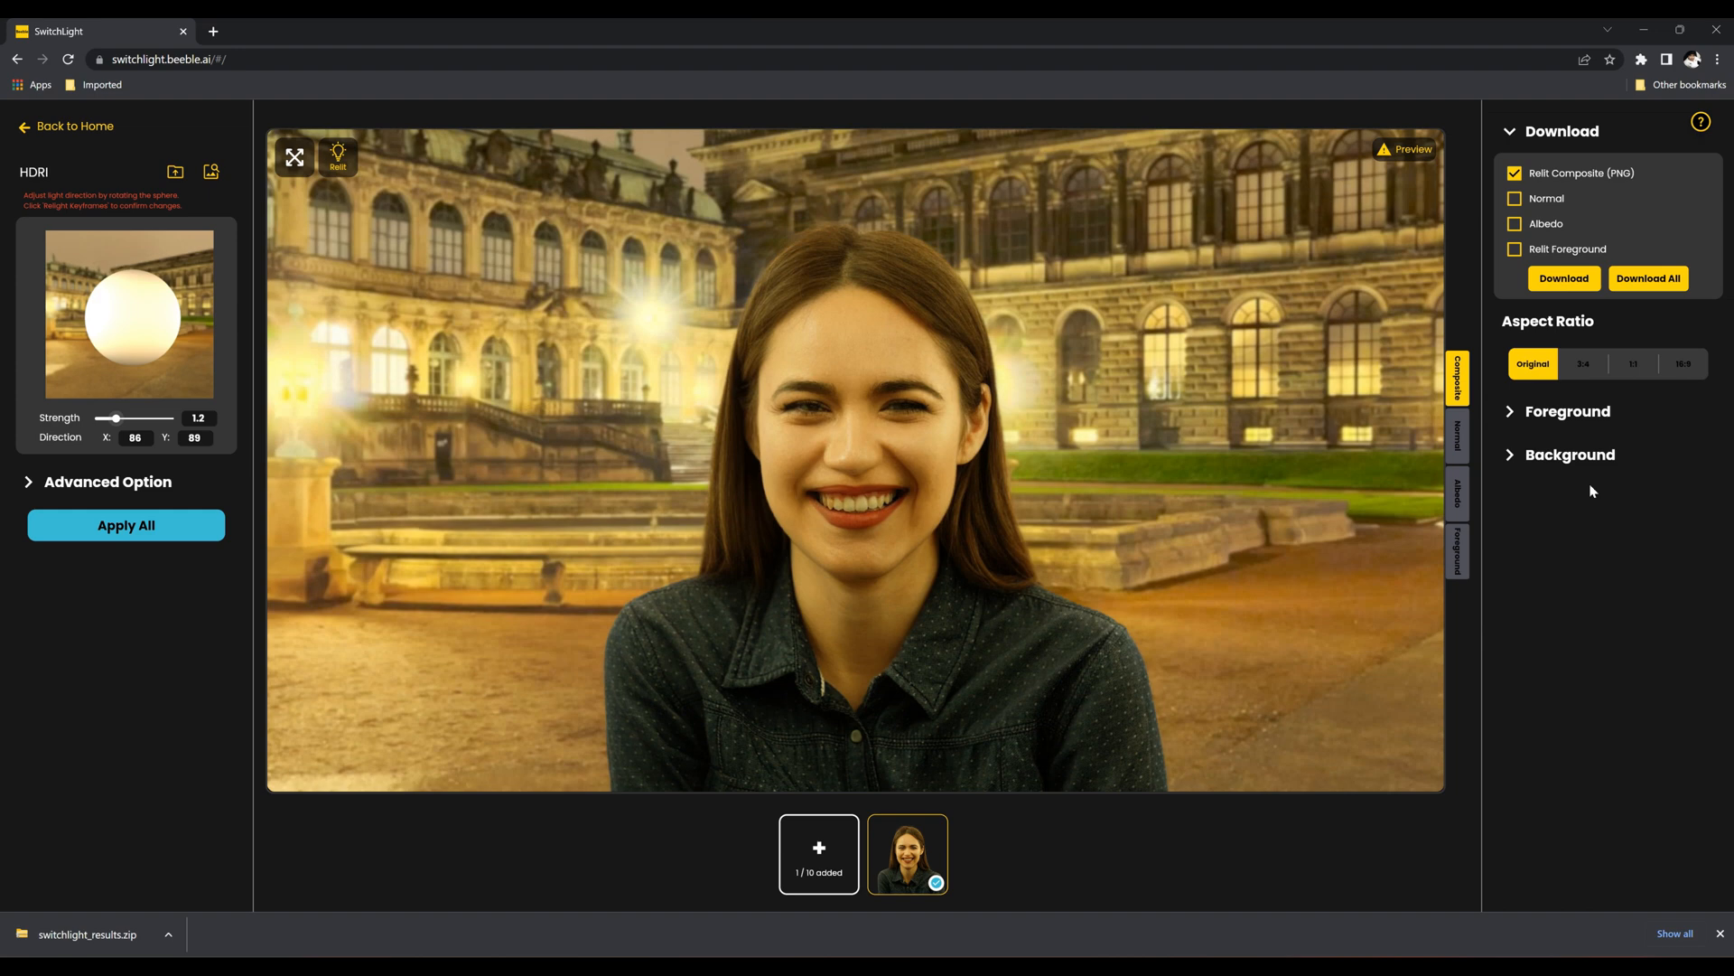
Lower Foreground Saturation to -20 and tick the remaining passes so all four are marked
{"action": "left_click", "coordinate": [1568, 412]}
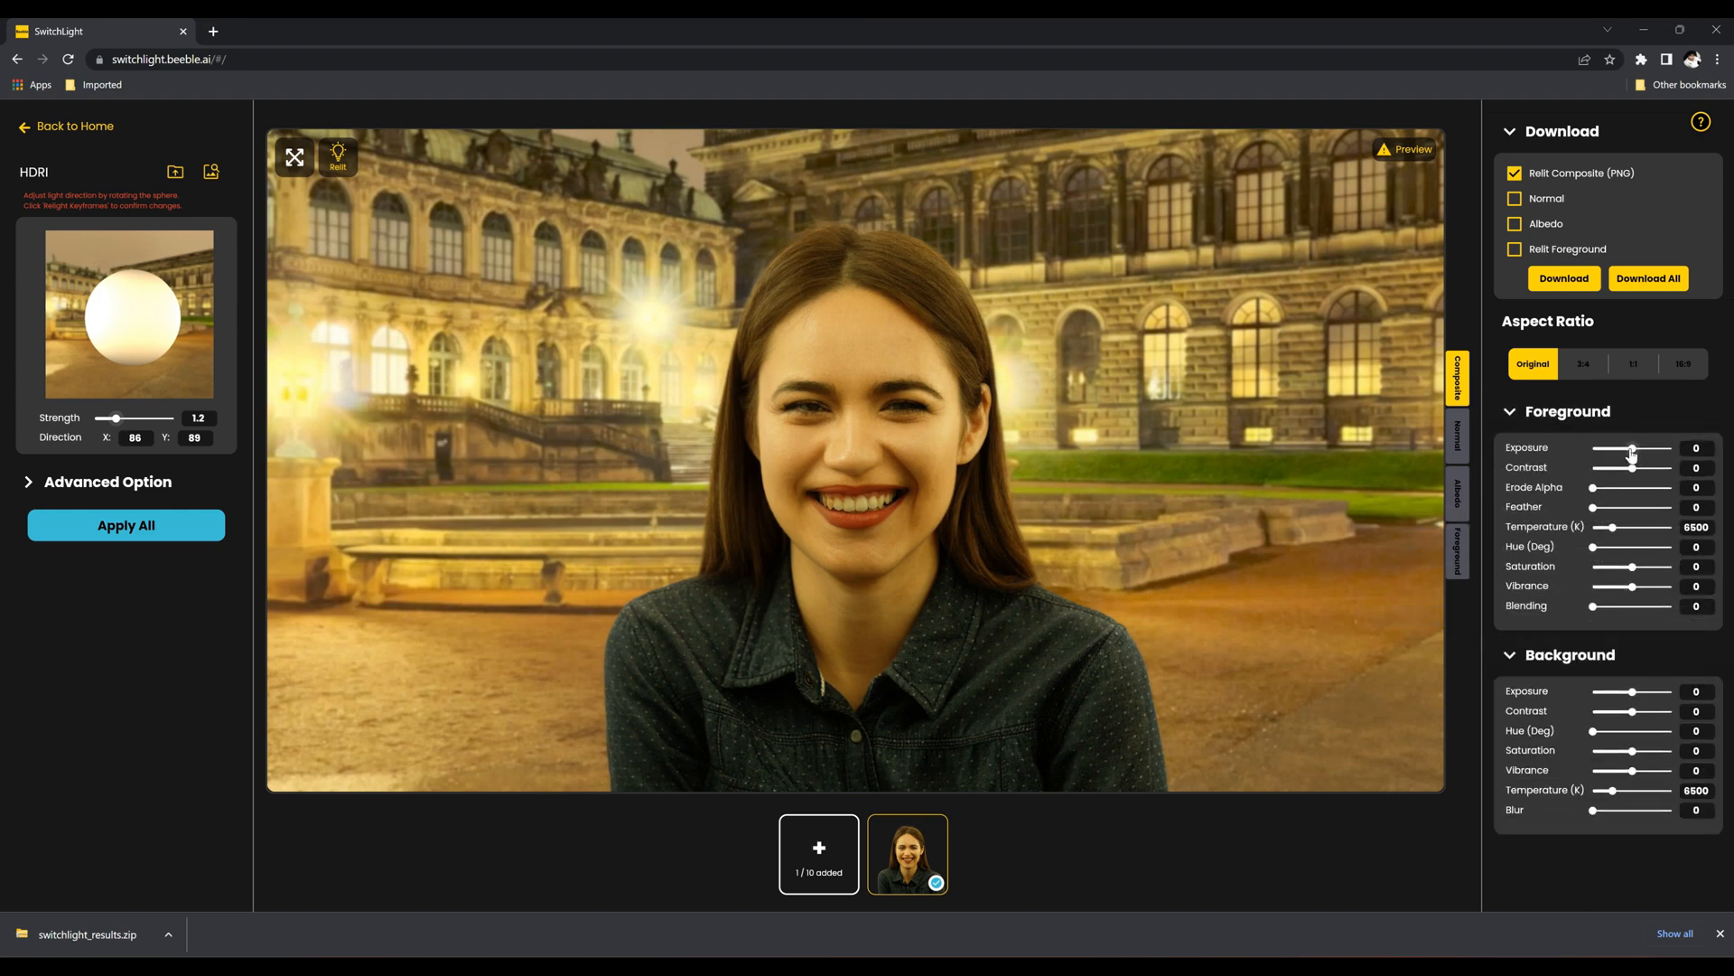
{"action": "left_click_drag", "start_coordinate": [1633, 451], "coordinate": [1646, 452]}
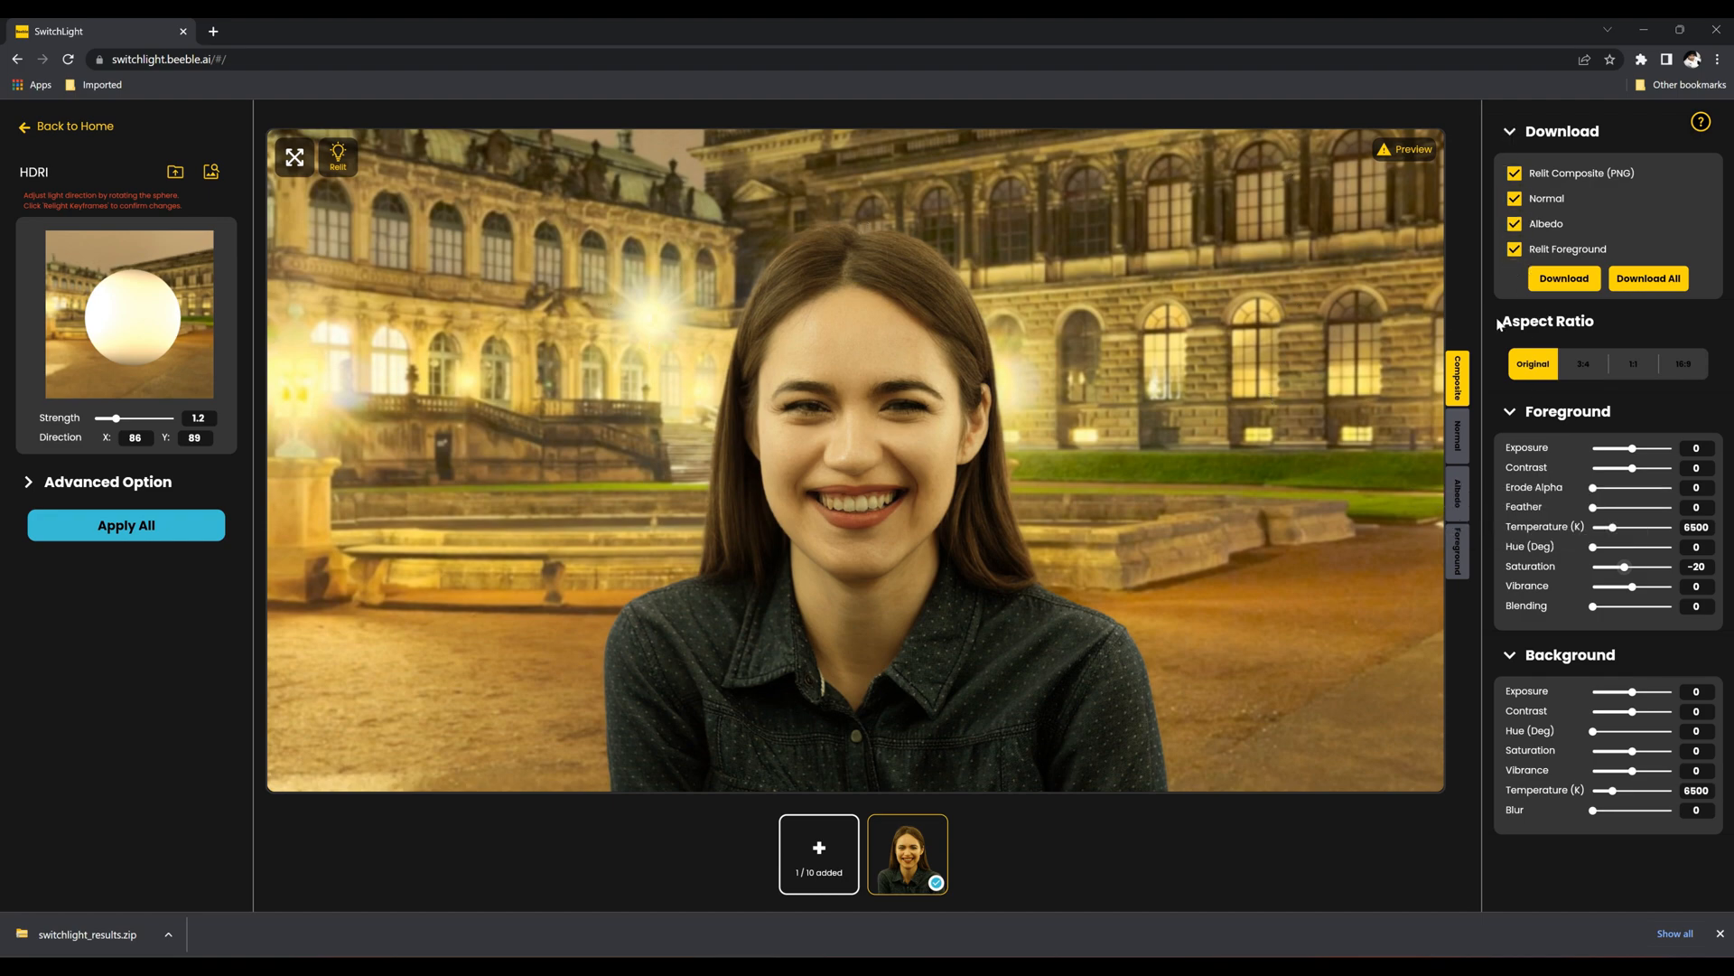
{"action": "left_click", "coordinate": [210, 173]}
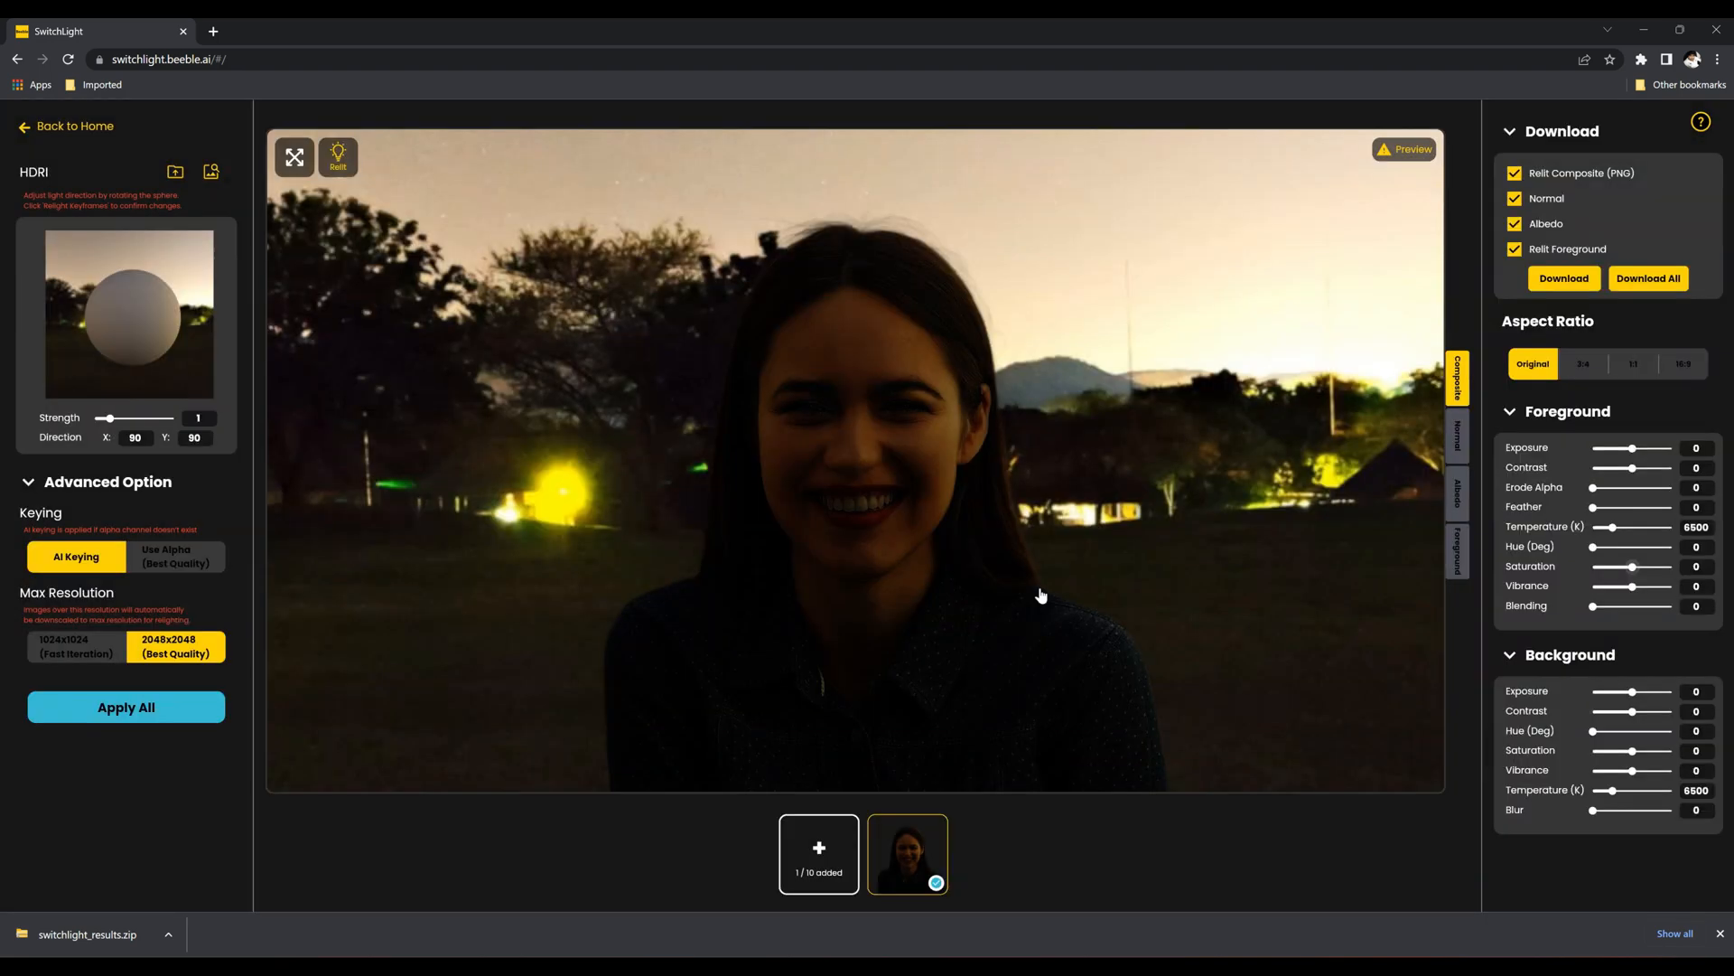
Adjust the mountain-road HDRI light direction for the relit portrait at saturation -40
{"action": "left_click_drag", "start_coordinate": [144, 322], "coordinate": [111, 343]}
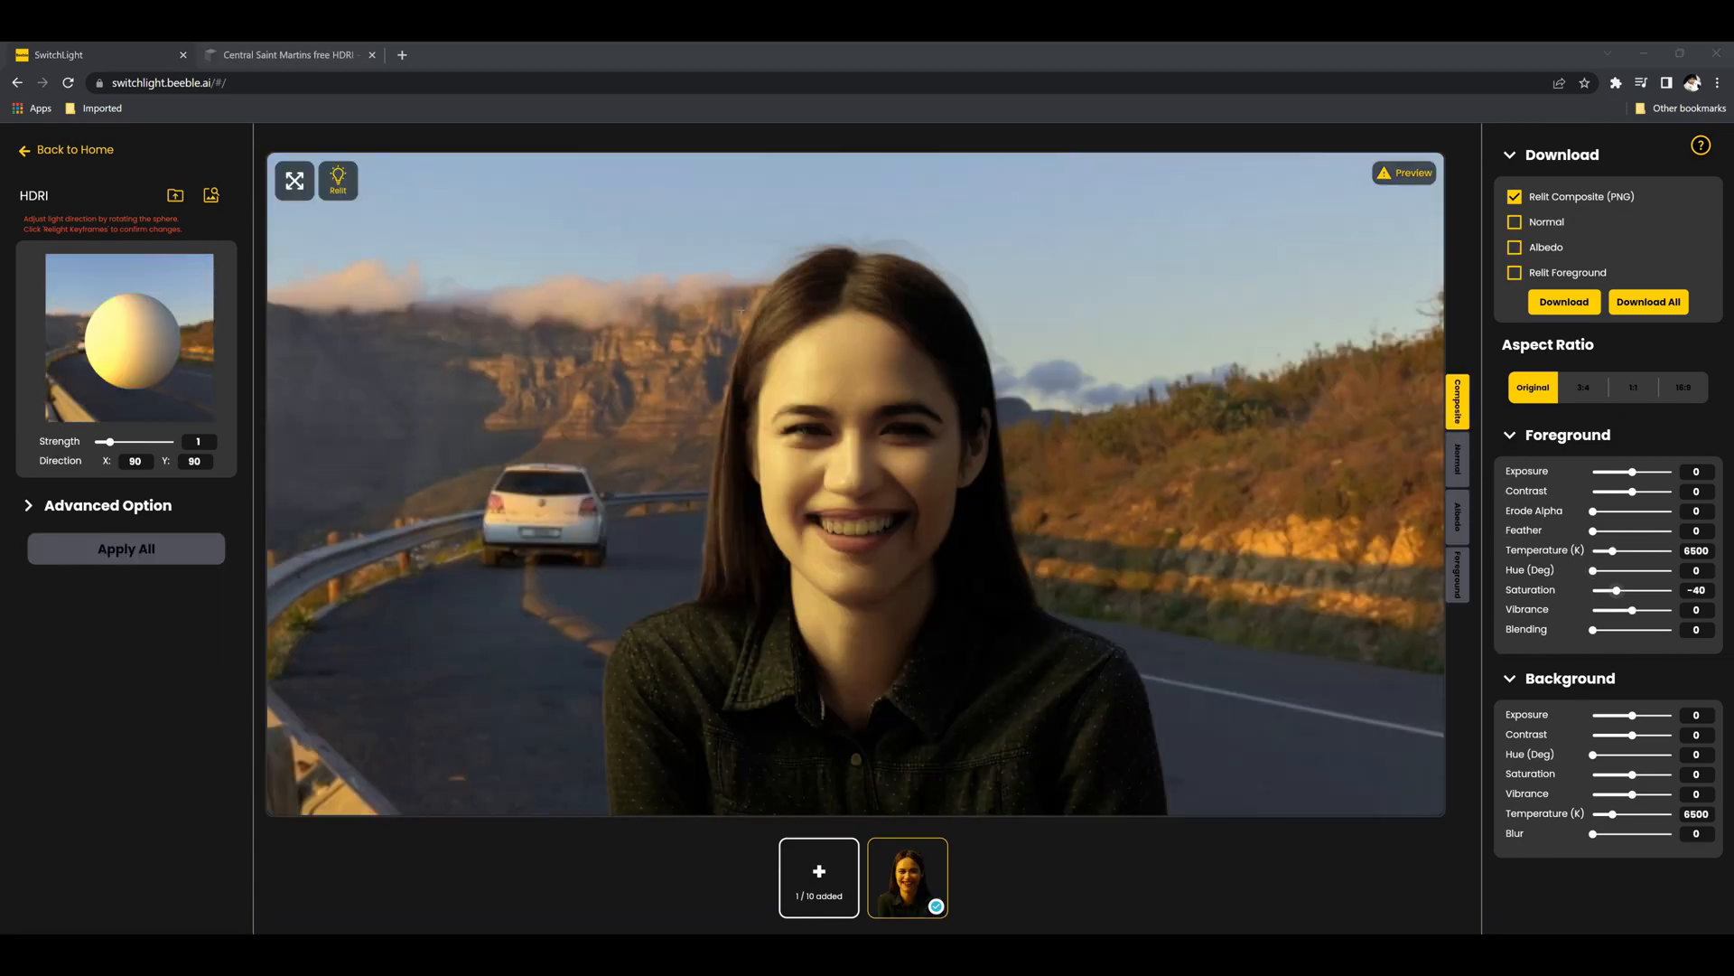
Check the original photo, then set up the parking-lot relight with all passes ticked
{"action": "left_click", "coordinate": [175, 195]}
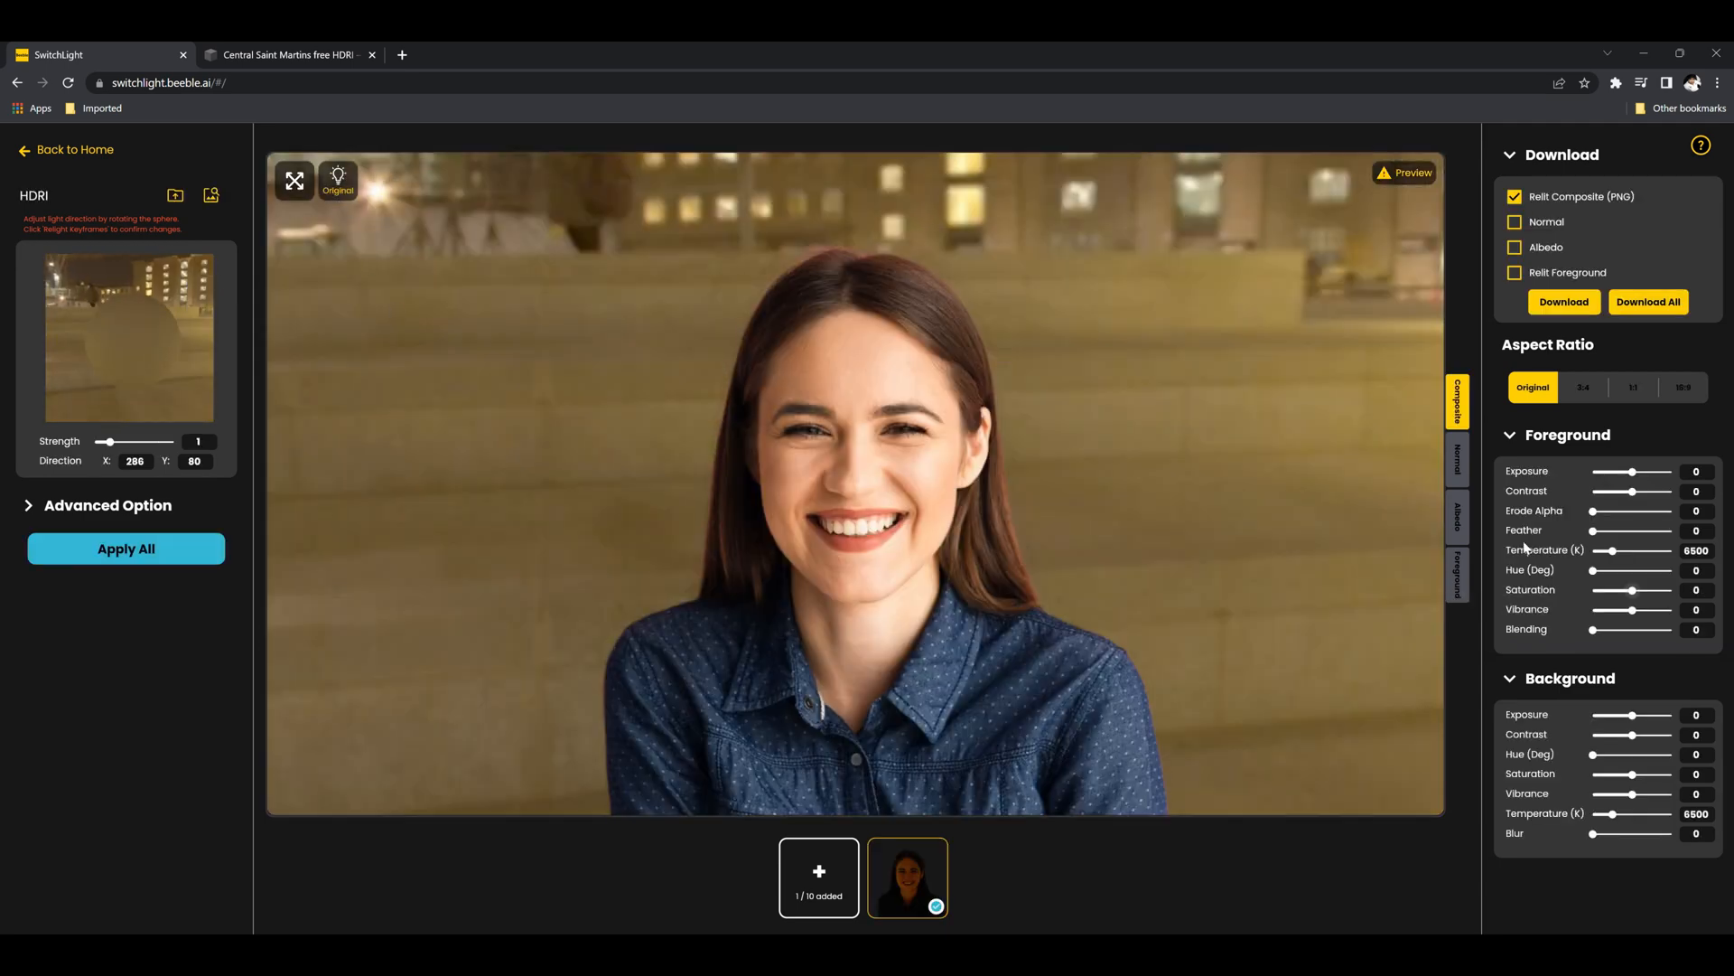
{"action": "left_click", "coordinate": [124, 547]}
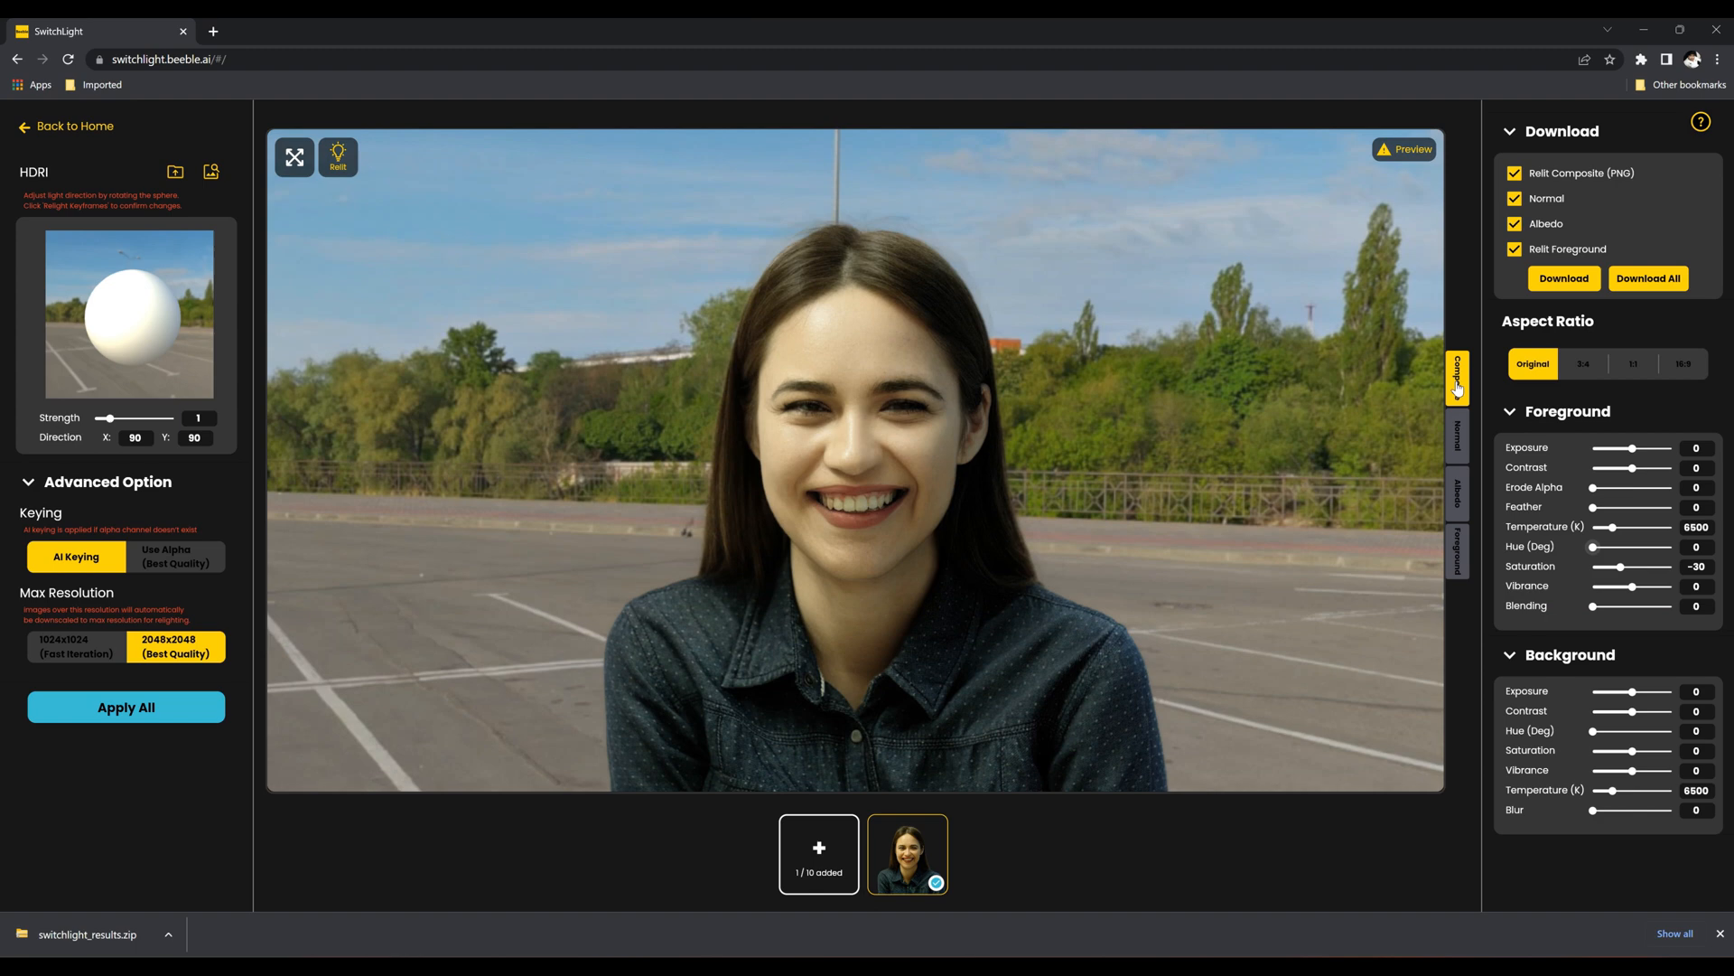
Compare the relit composite with the original, then download all four checked passes
{"action": "left_click", "coordinate": [338, 155]}
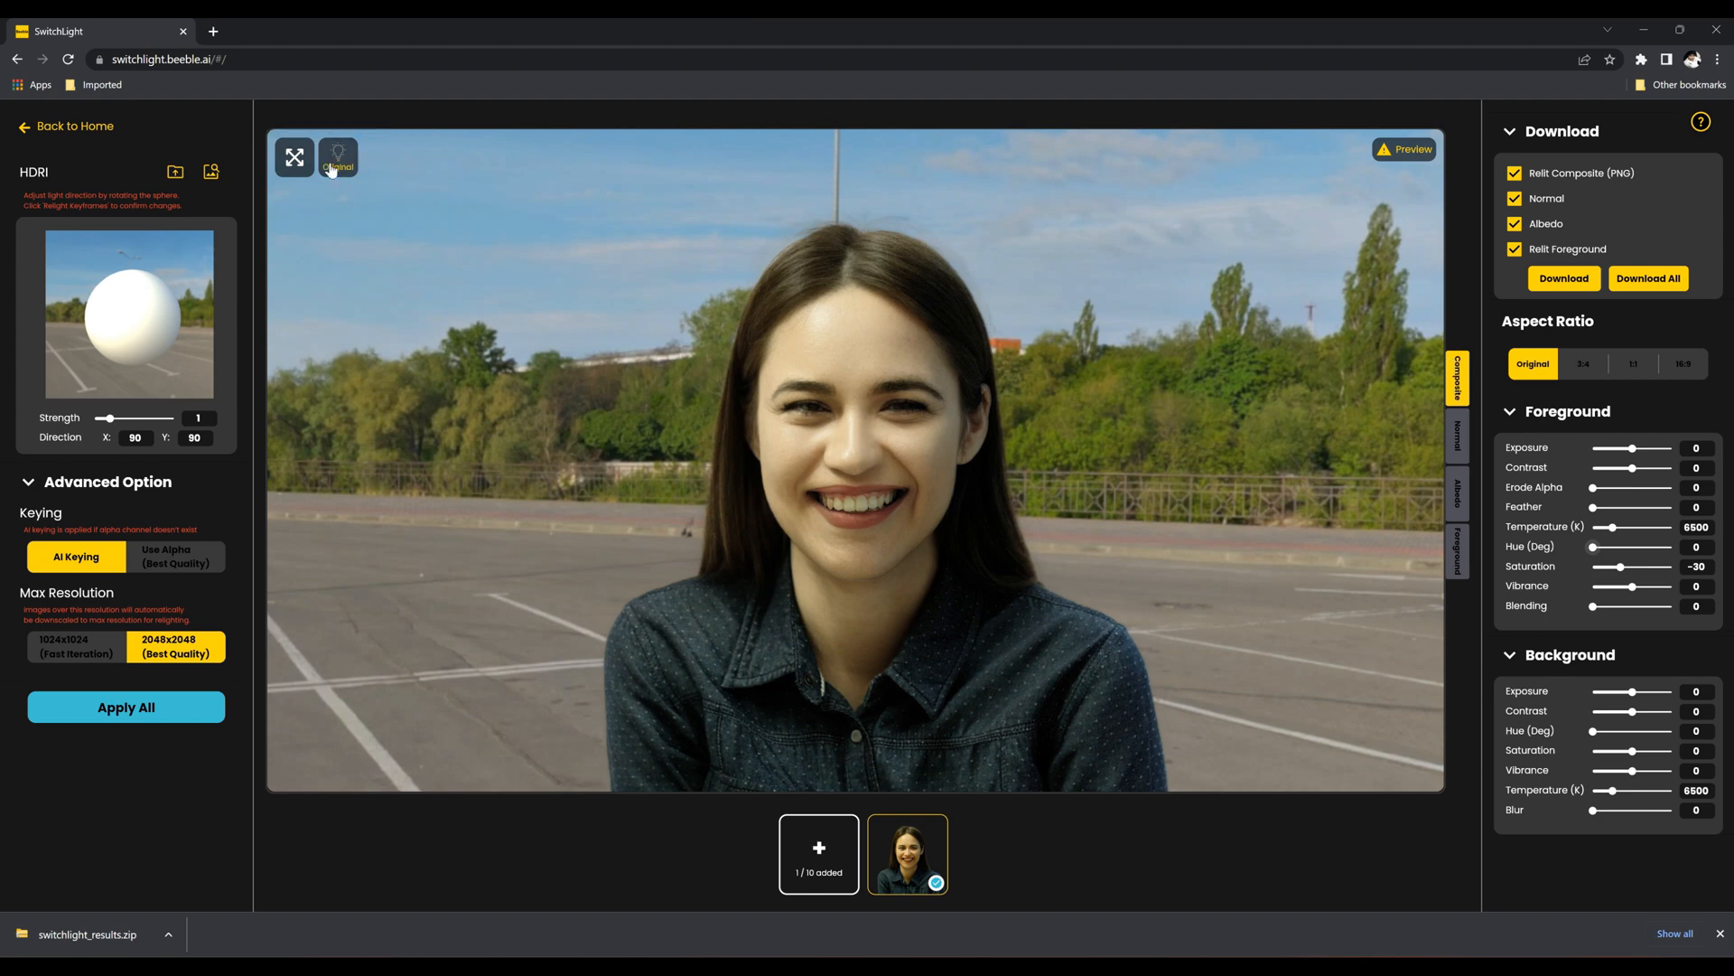
{"action": "left_click", "coordinate": [337, 156]}
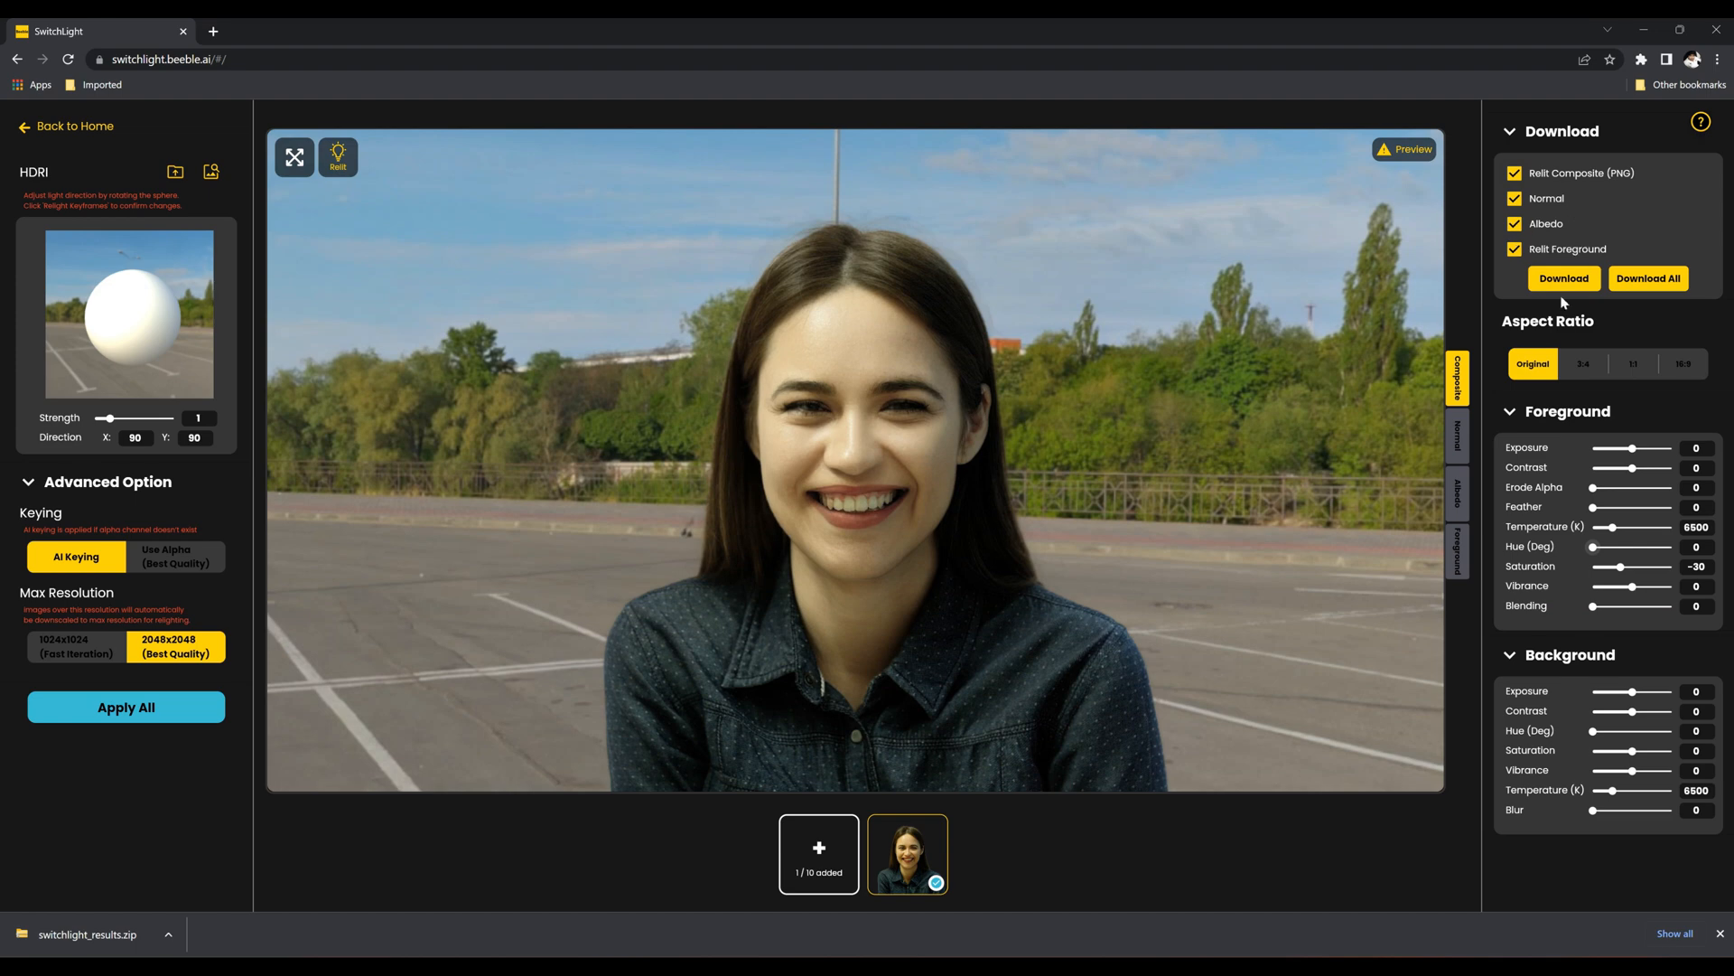
{"action": "left_click", "coordinate": [1563, 278]}
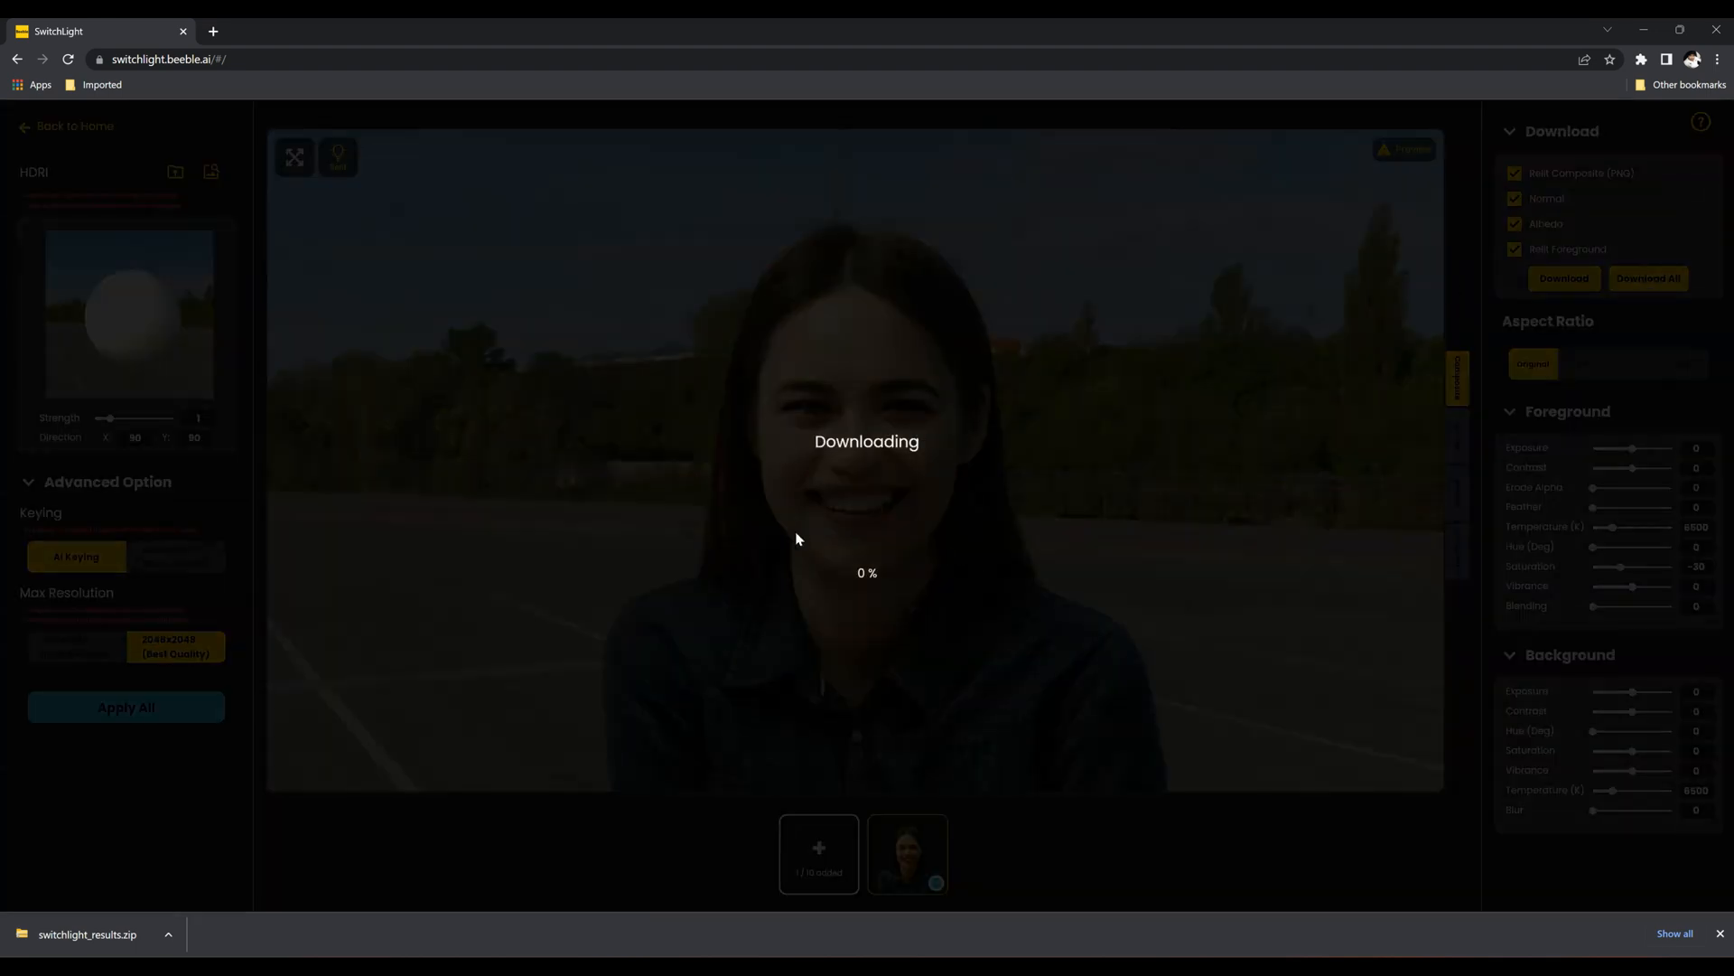